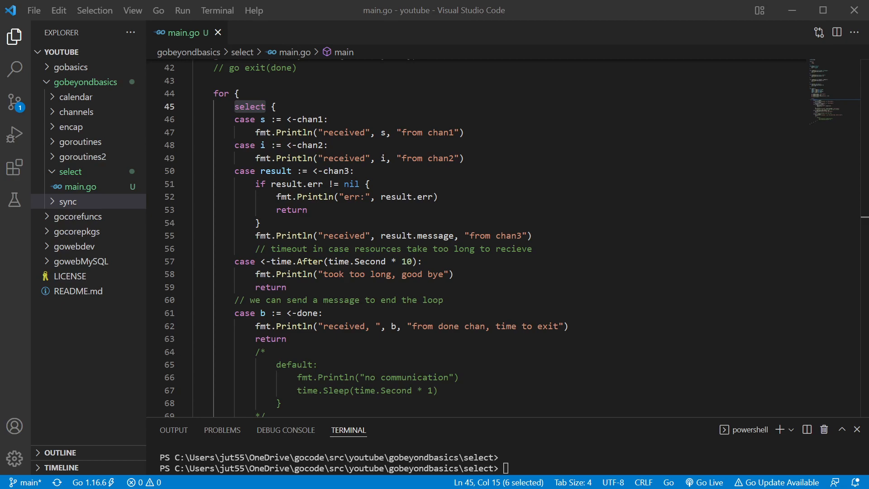
Review the channel declarations (chan2 int, done bool) and the Result struct's err field of type error
{"action": "scroll", "scroll_direction": "up", "scroll_amount": 3}
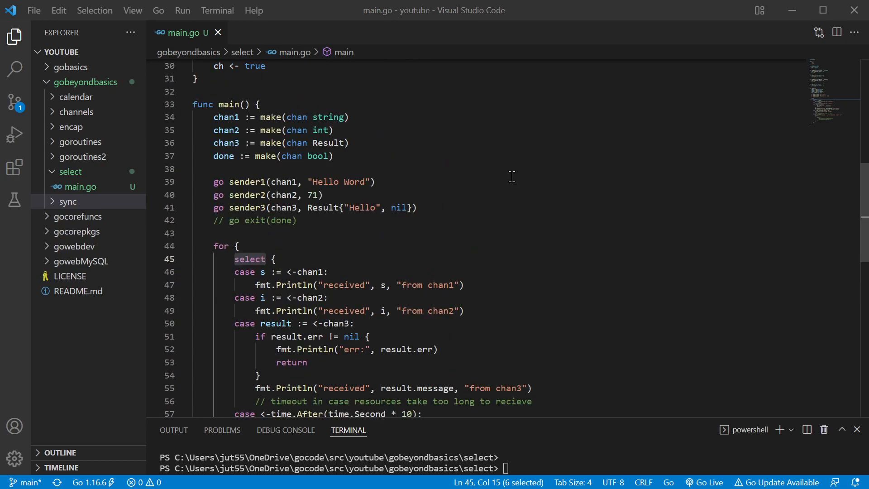
{"action": "mouse_move", "coordinate": [221, 117]}
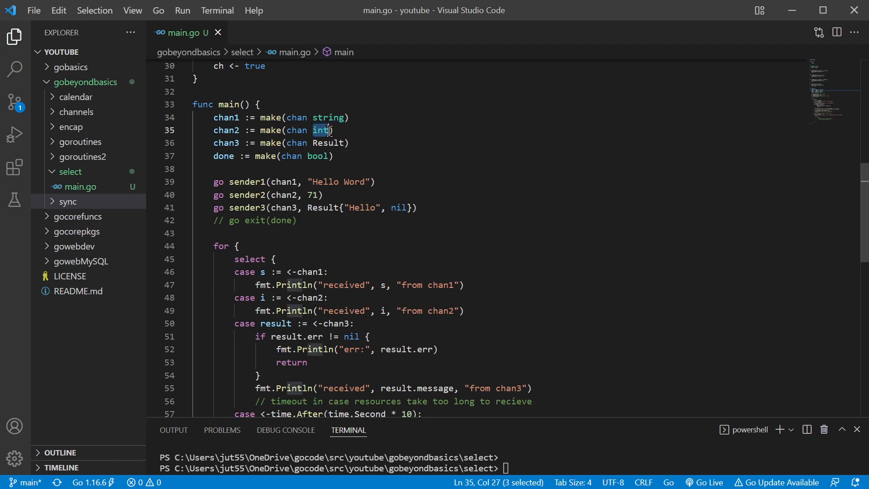
{"action": "double_click", "coordinate": [328, 143]}
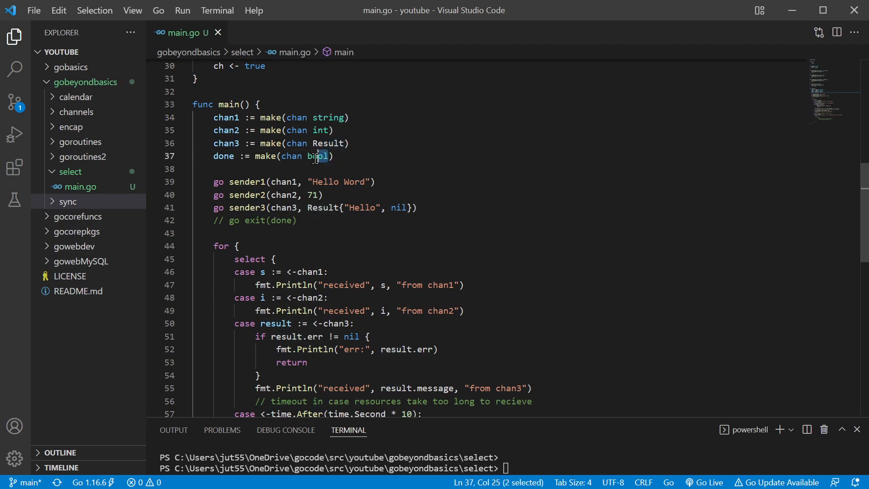
{"action": "left_click", "coordinate": [327, 195]}
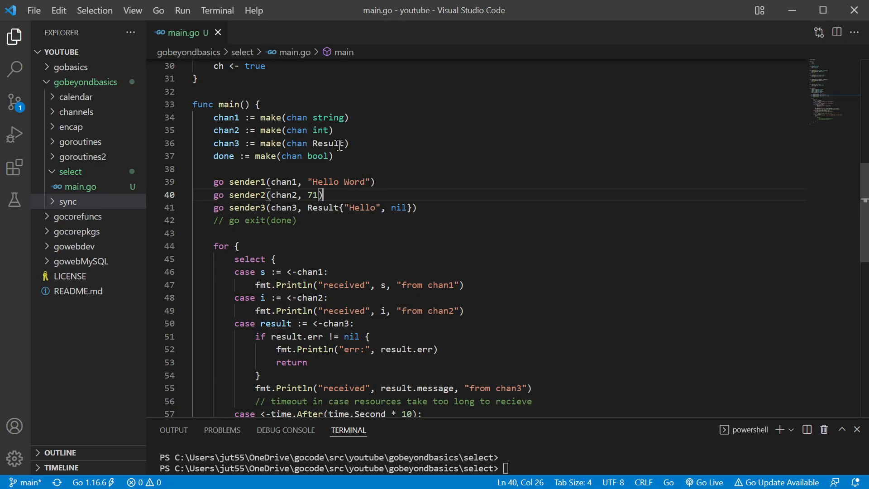
{"action": "scroll", "scroll_direction": "up", "scroll_amount": 3}
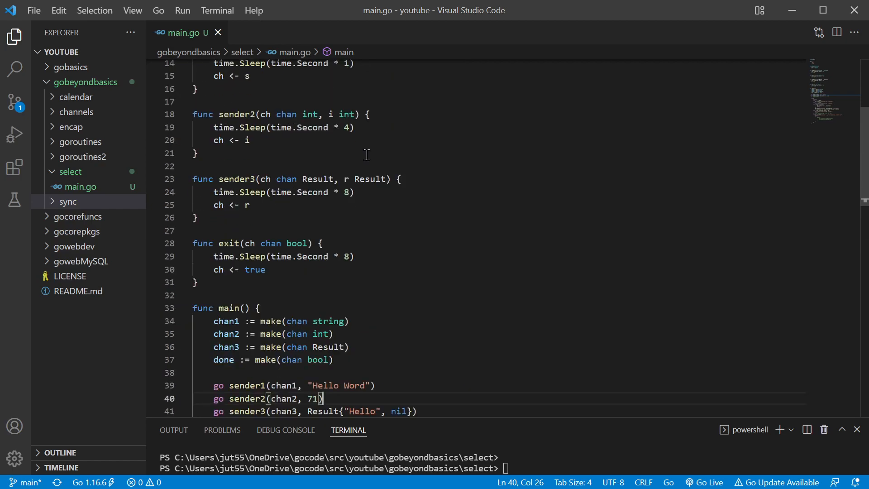
{"action": "scroll", "scroll_direction": "up", "scroll_amount": 3}
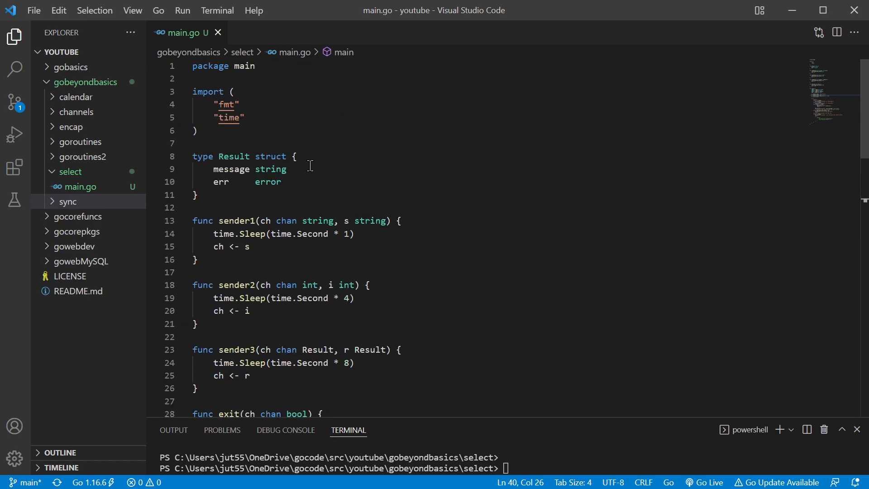
{"action": "double_click", "coordinate": [230, 170]}
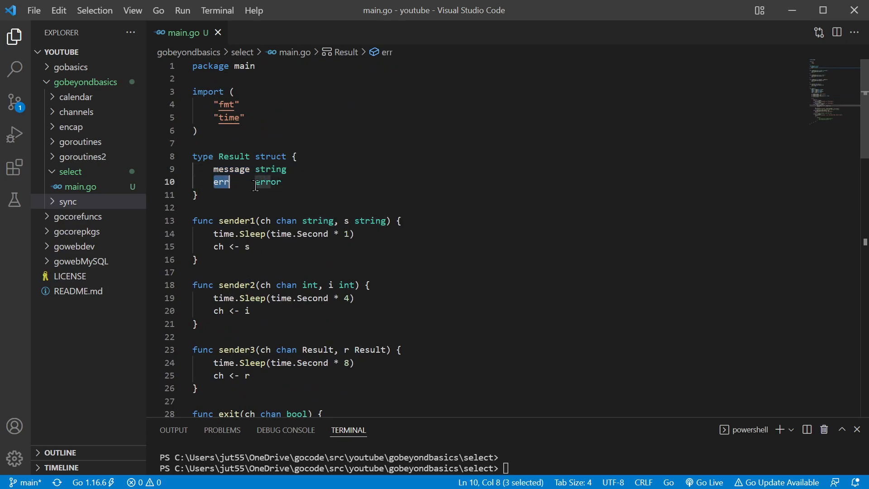
{"action": "double_click", "coordinate": [266, 182]}
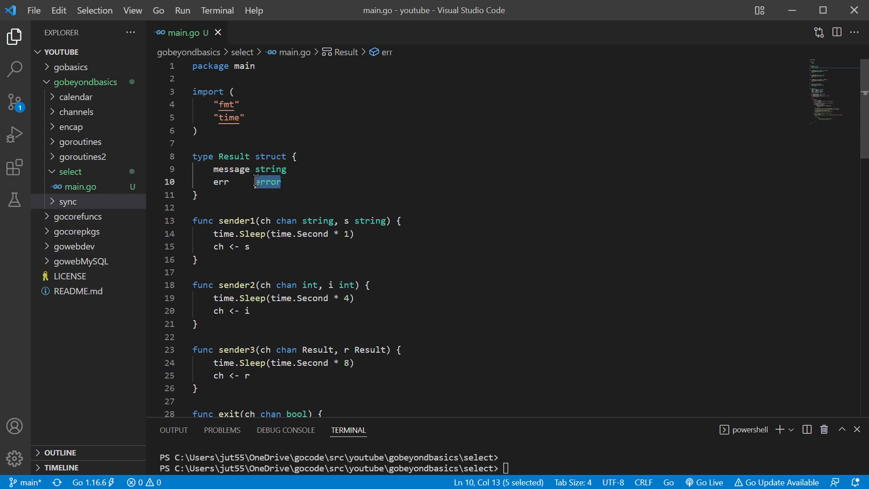
{"action": "mouse_move", "coordinate": [359, 164]}
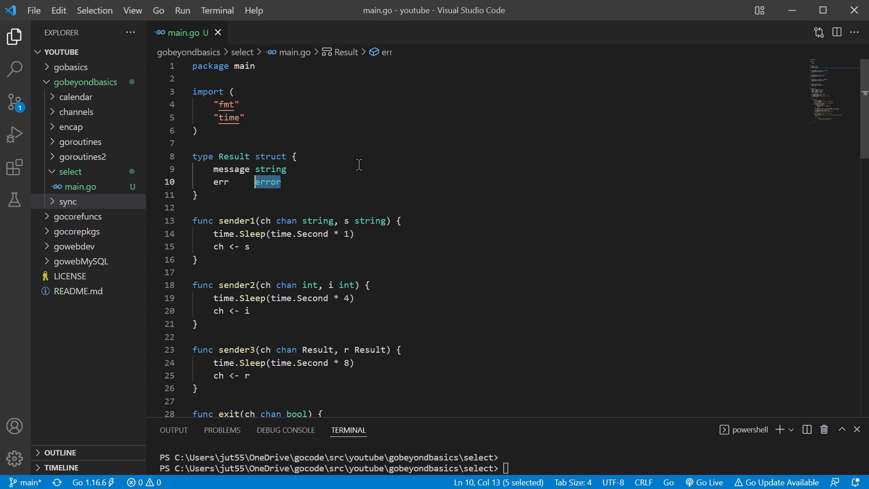
Walk through the select loop: the chan1 receive case with its print, and the chan3 case with its error print
{"action": "scroll", "scroll_direction": "down", "scroll_amount": 3}
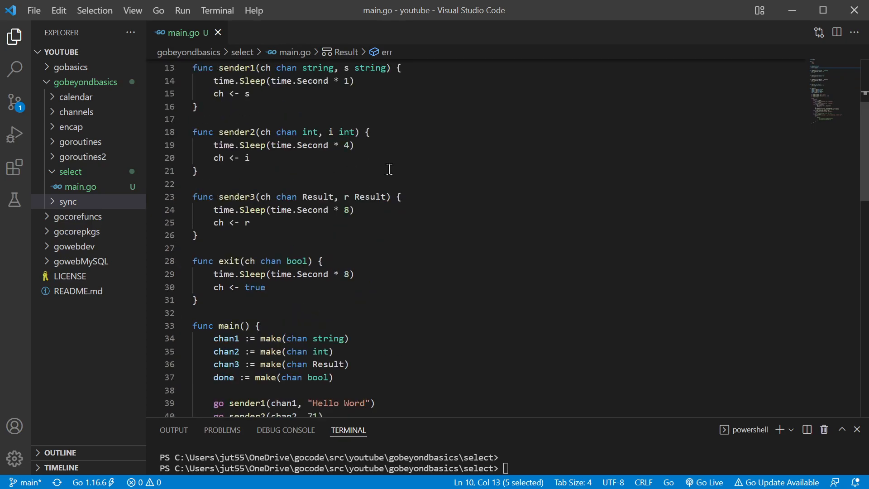
{"action": "scroll", "scroll_direction": "down", "scroll_amount": 3}
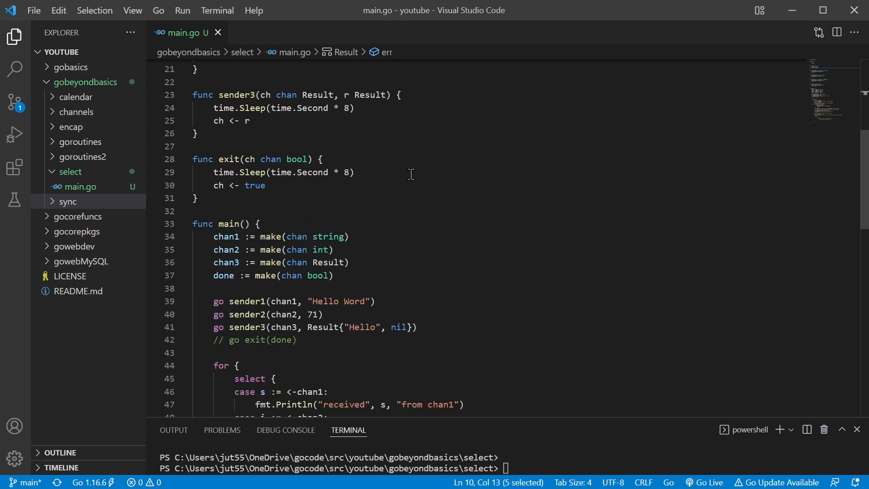
{"action": "scroll", "scroll_direction": "down", "scroll_amount": 3}
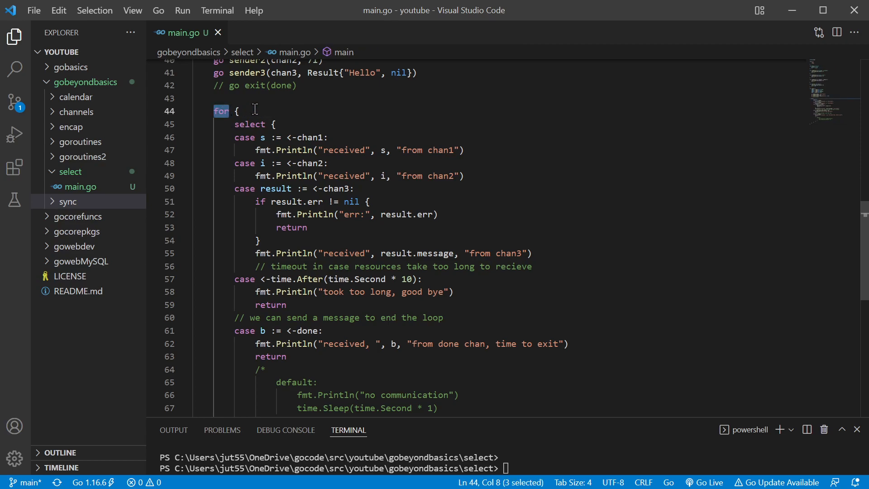
{"action": "scroll", "scroll_direction": "down", "scroll_amount": 3}
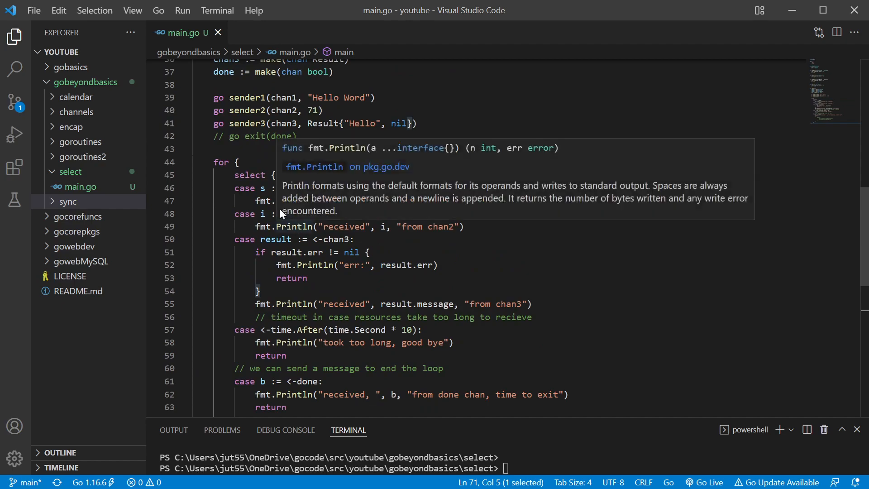
{"action": "double_click", "coordinate": [250, 174]}
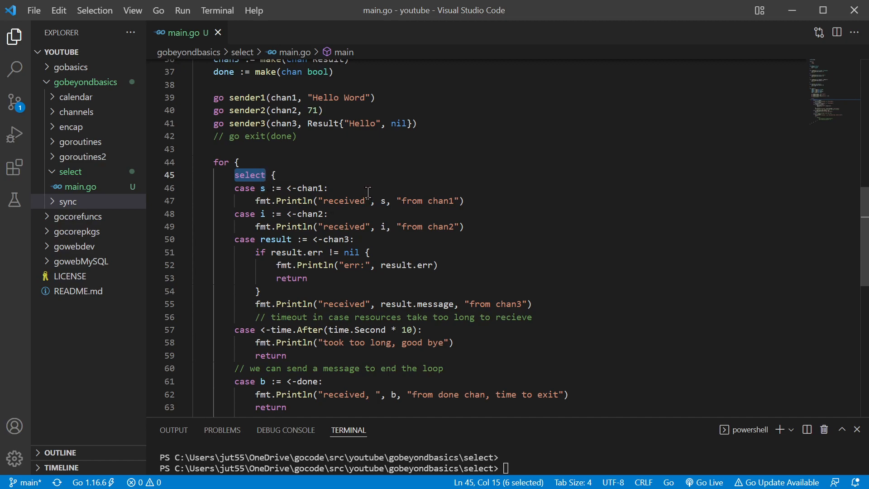
{"action": "mouse_move", "coordinate": [236, 162]}
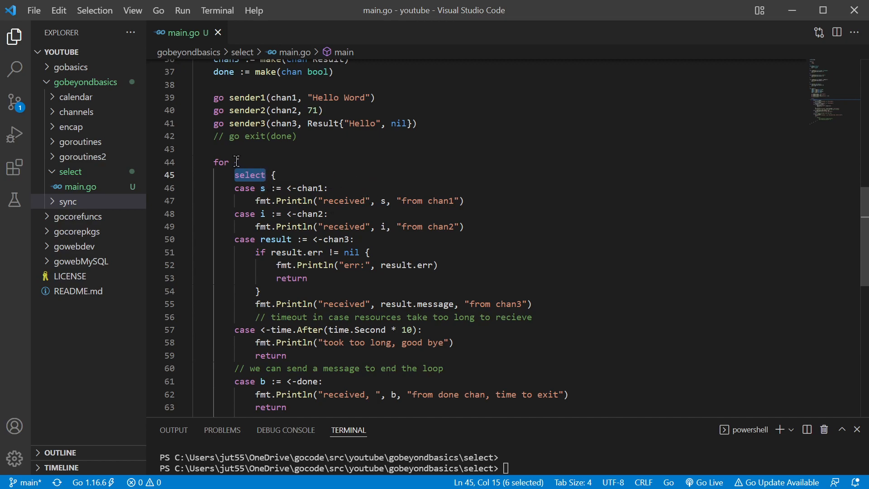
{"action": "mouse_move", "coordinate": [369, 171]}
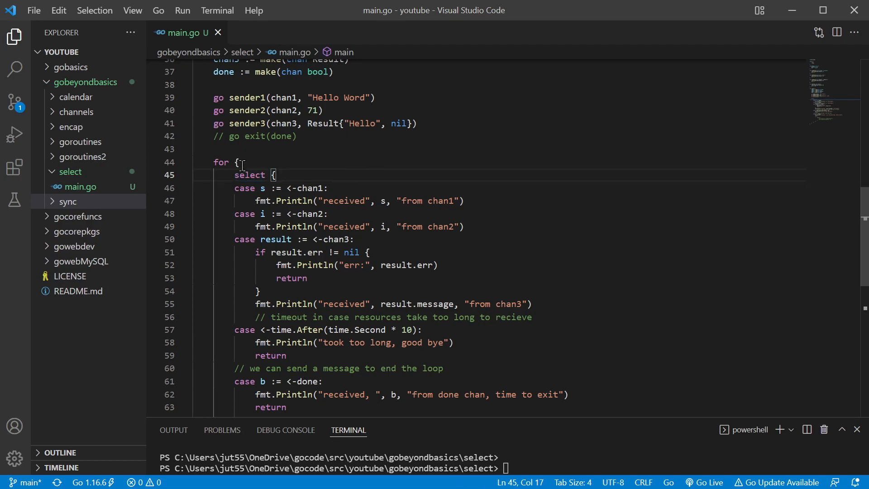
{"action": "double_click", "coordinate": [250, 174]}
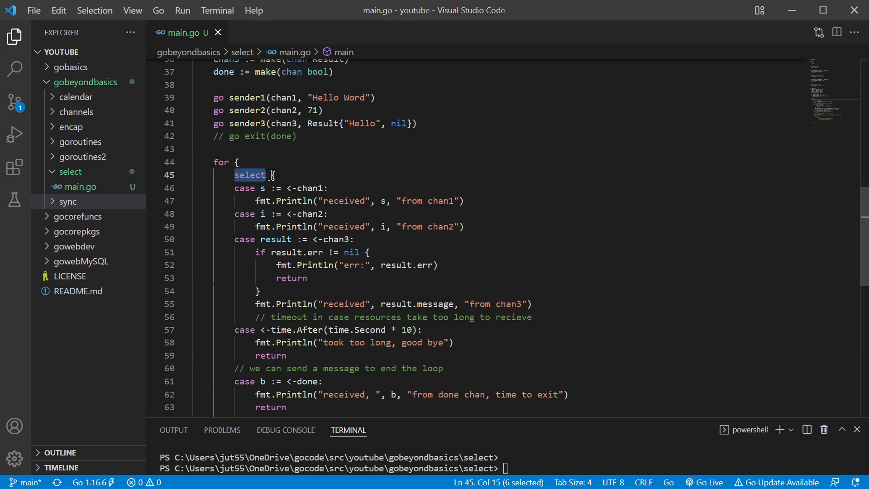
{"action": "left_click", "coordinate": [268, 175]}
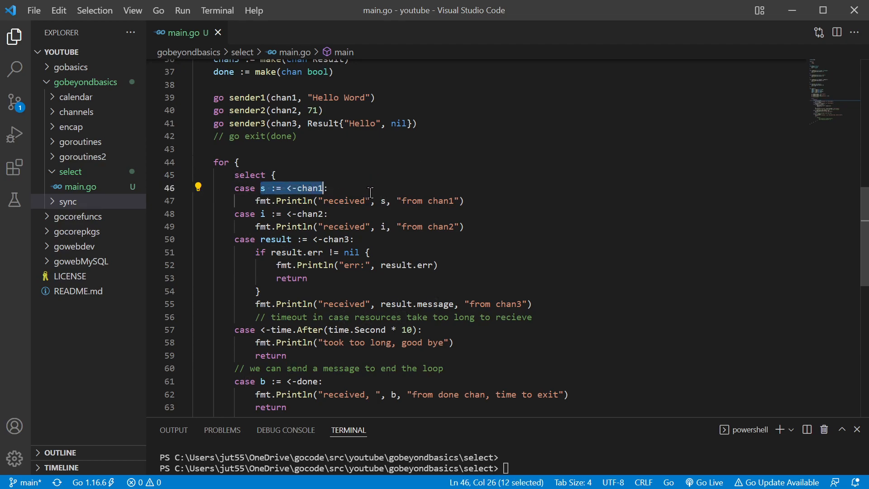
{"action": "left_click", "coordinate": [327, 188]}
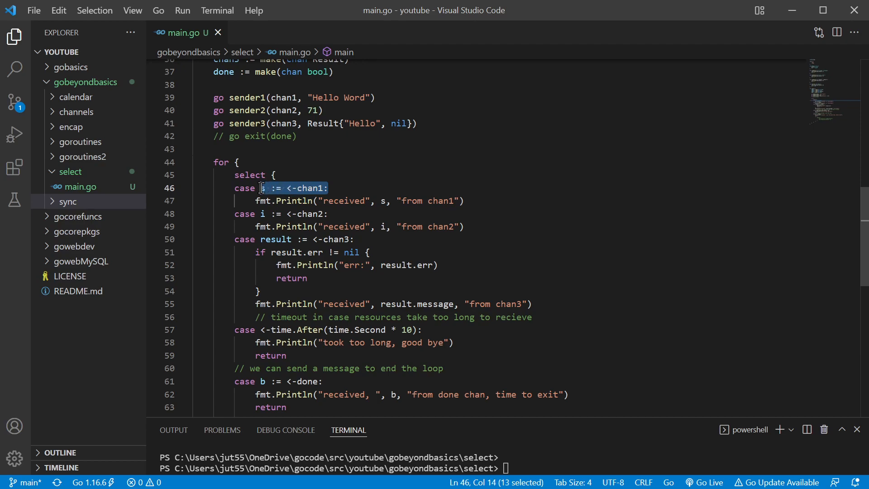
{"action": "left_click", "coordinate": [353, 188]}
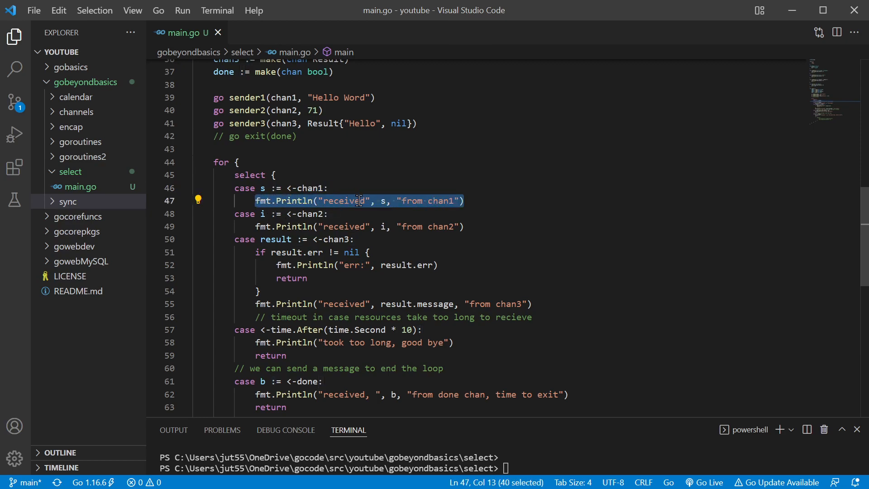
{"action": "left_click", "coordinate": [318, 188]}
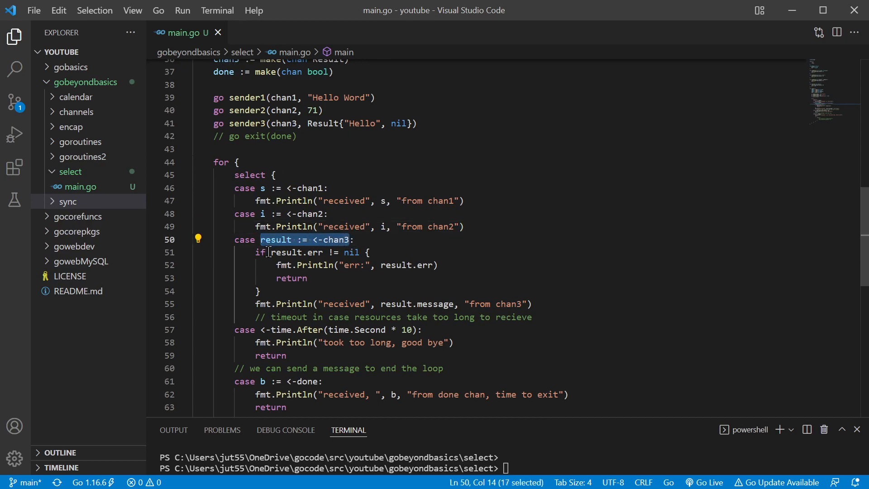
{"action": "mouse_move", "coordinate": [289, 278]}
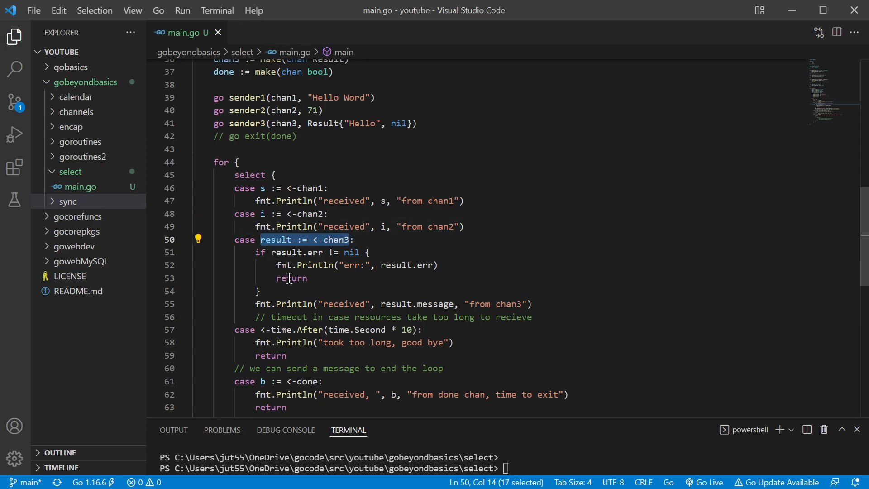
{"action": "left_click", "coordinate": [297, 240]}
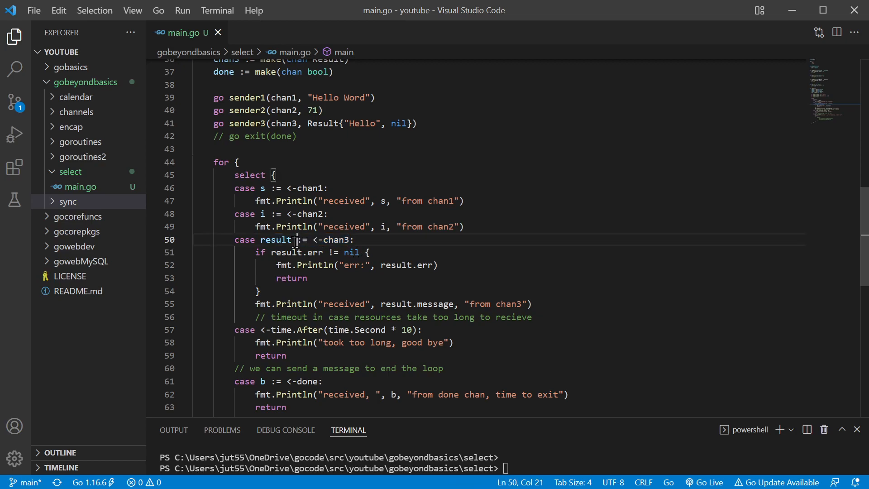
{"action": "double_click", "coordinate": [275, 239]}
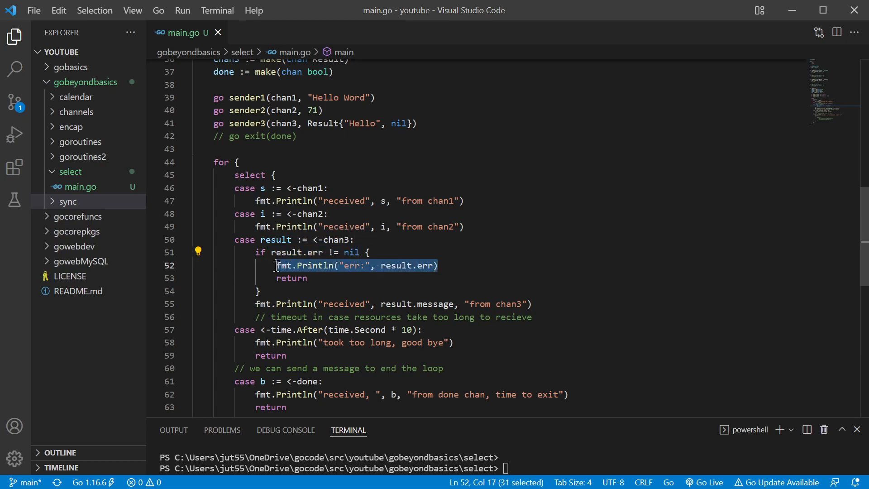
Inspect the timeout case on line 57 and restore the <- receive operator before time.After(time.Second * 10)
{"action": "double_click", "coordinate": [291, 278]}
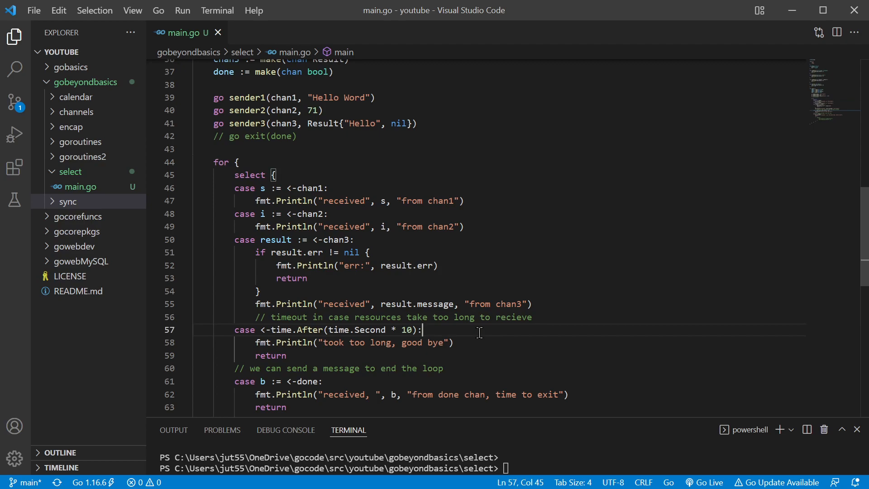
{"action": "scroll", "scroll_direction": "down", "scroll_amount": 3}
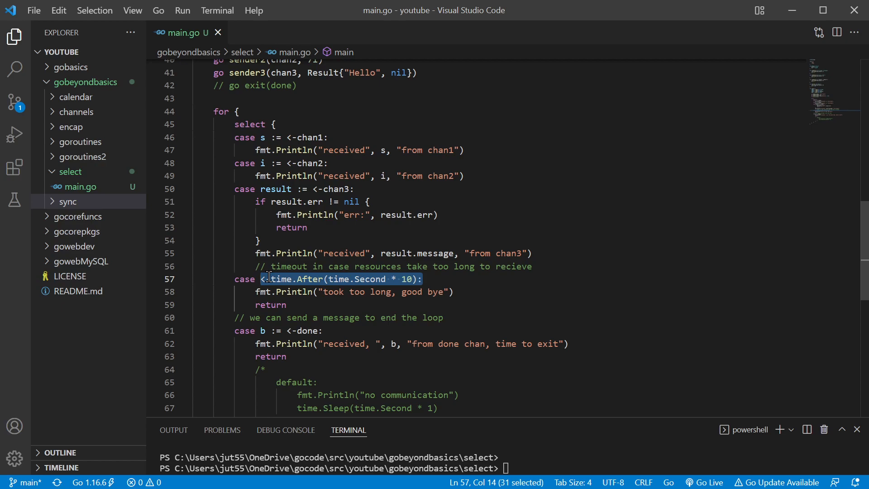
{"action": "left_click", "coordinate": [424, 279]}
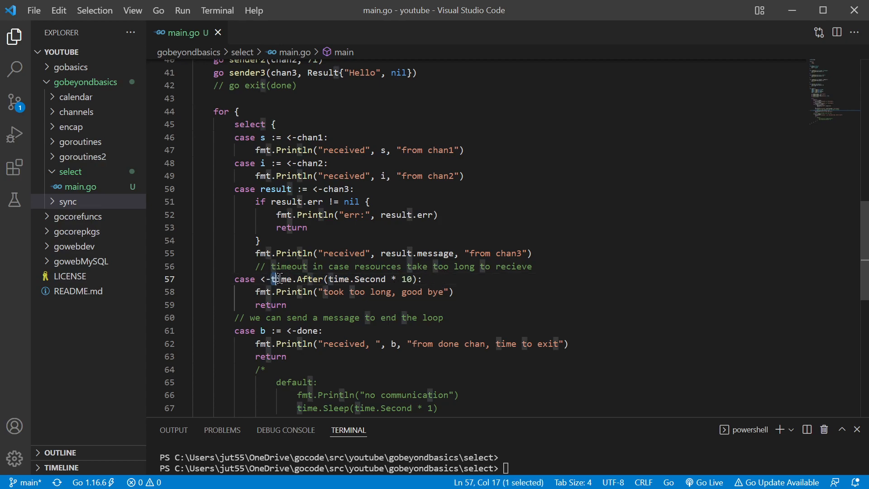
{"action": "double_click", "coordinate": [311, 279]}
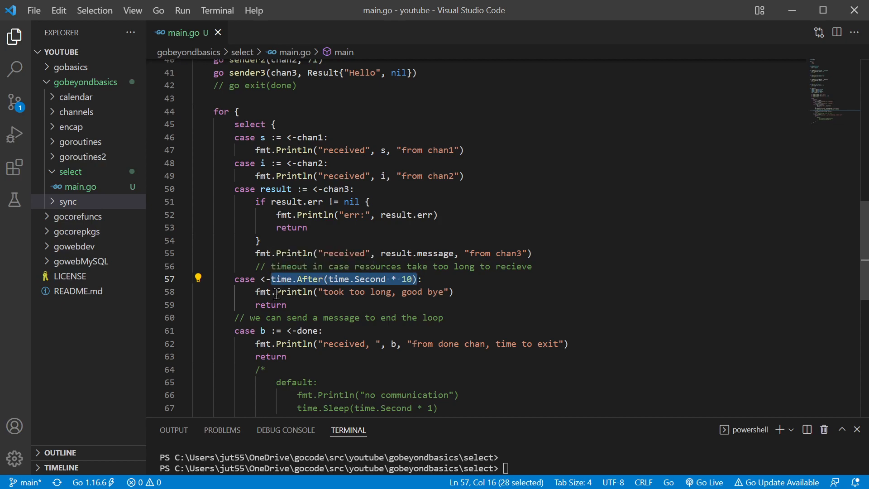
{"action": "left_click", "coordinate": [257, 279]}
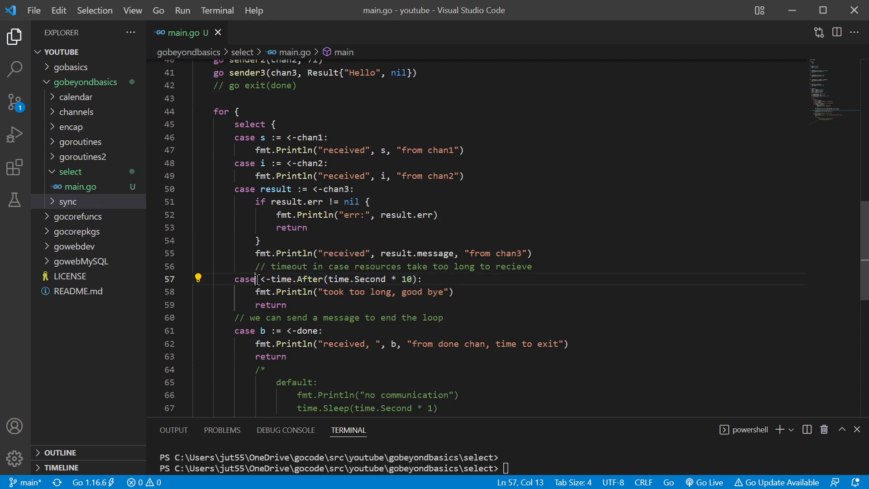
{"action": "double_click", "coordinate": [244, 279]}
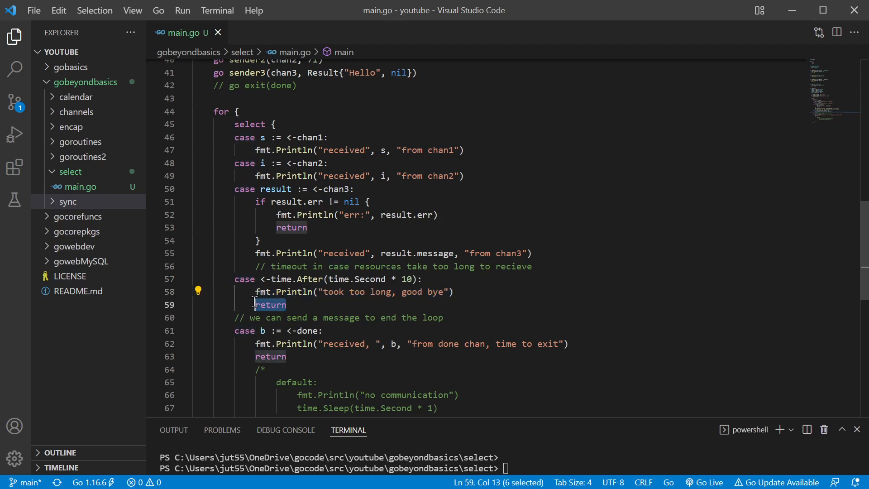
{"action": "mouse_move", "coordinate": [335, 306]}
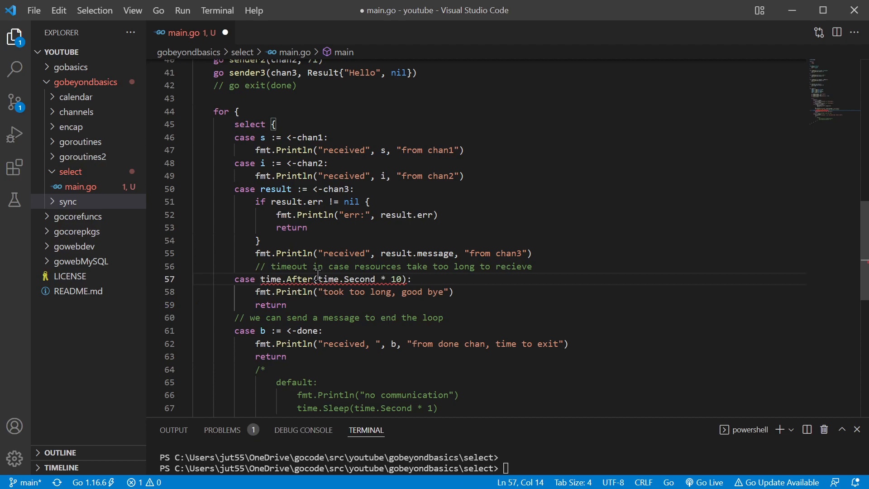
{"action": "mouse_move", "coordinate": [316, 279]}
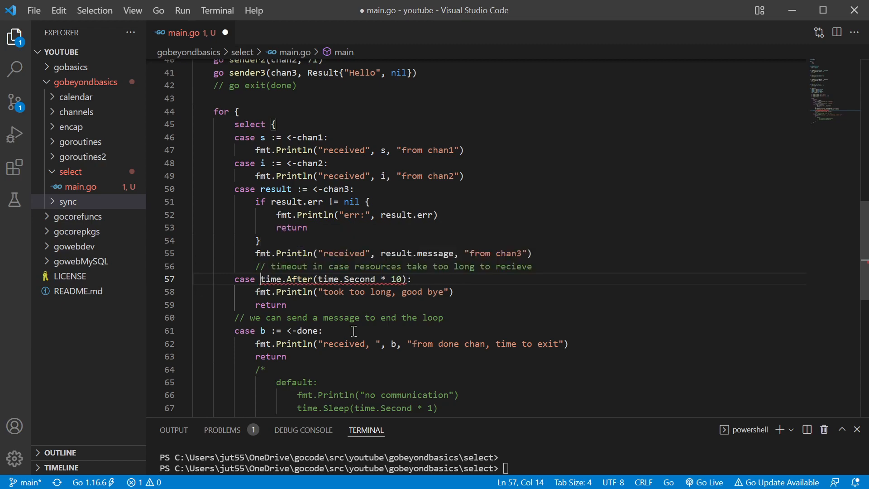
{"action": "type", "text": "<-"}
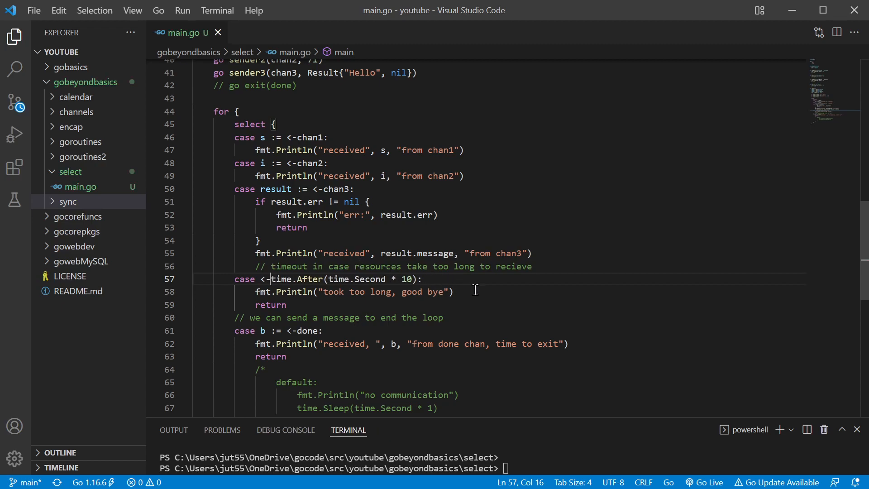
{"action": "scroll", "scroll_direction": "up", "scroll_amount": 3}
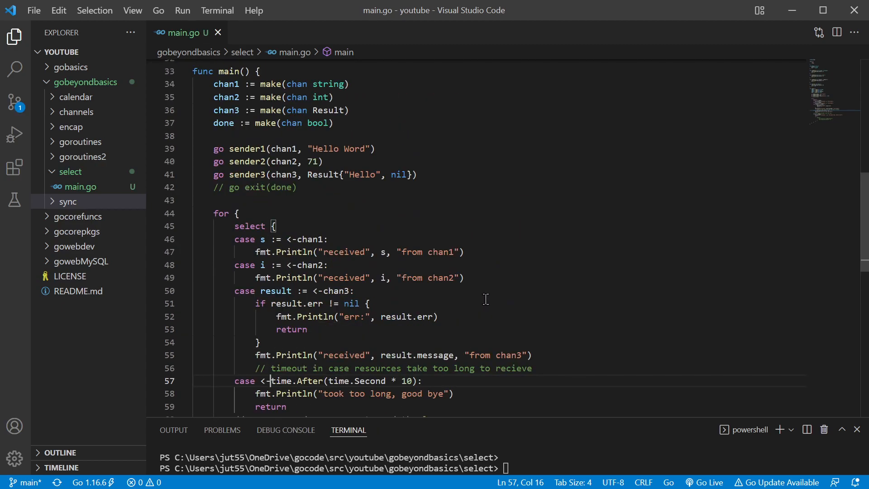
{"action": "scroll", "scroll_direction": "up", "scroll_amount": 3}
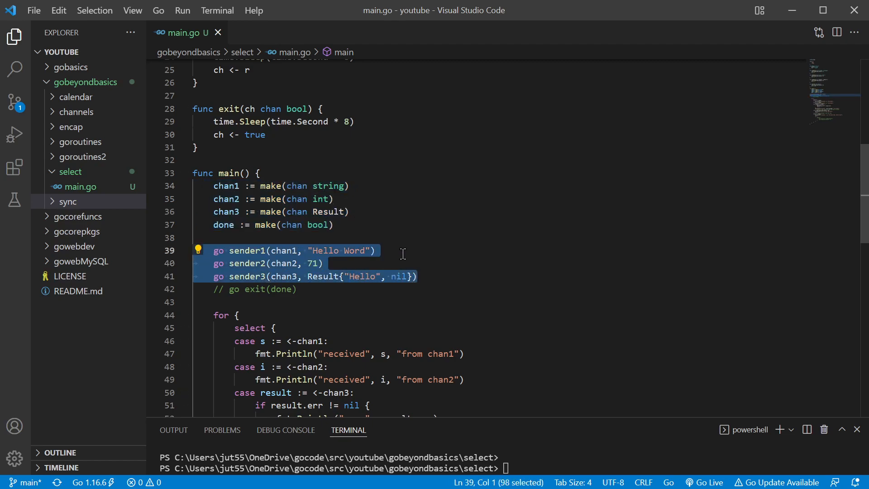
{"action": "double_click", "coordinate": [283, 250]}
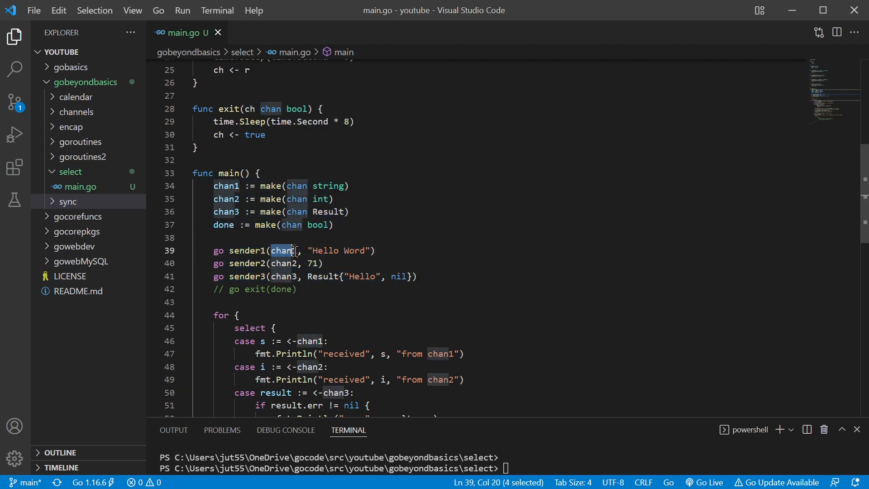
{"action": "key", "text": "shift+right"}
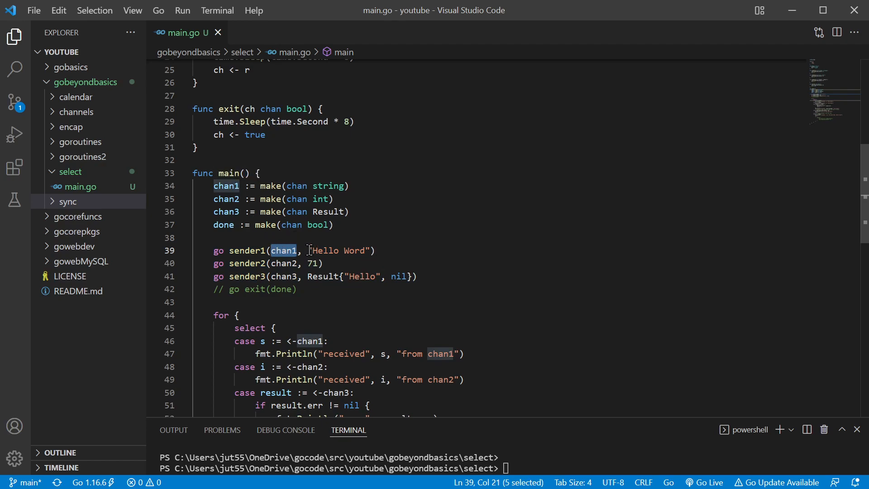
{"action": "double_click", "coordinate": [338, 250]}
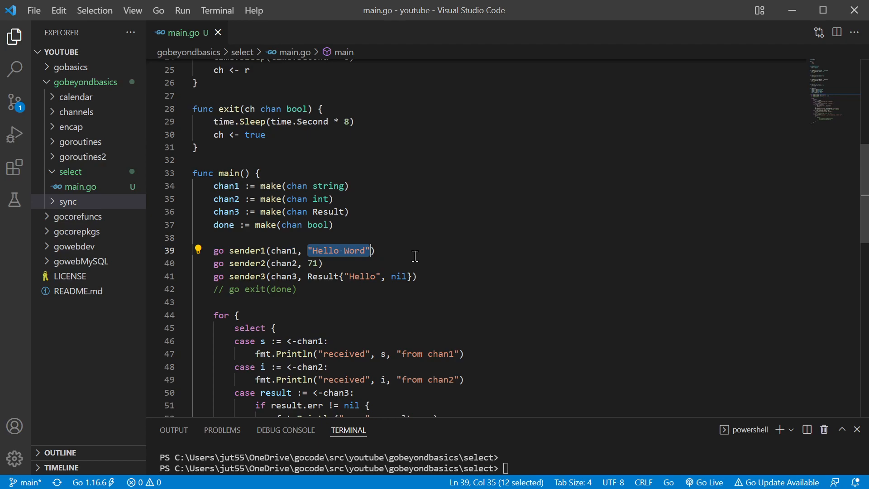
{"action": "scroll", "scroll_direction": "up", "scroll_amount": 3}
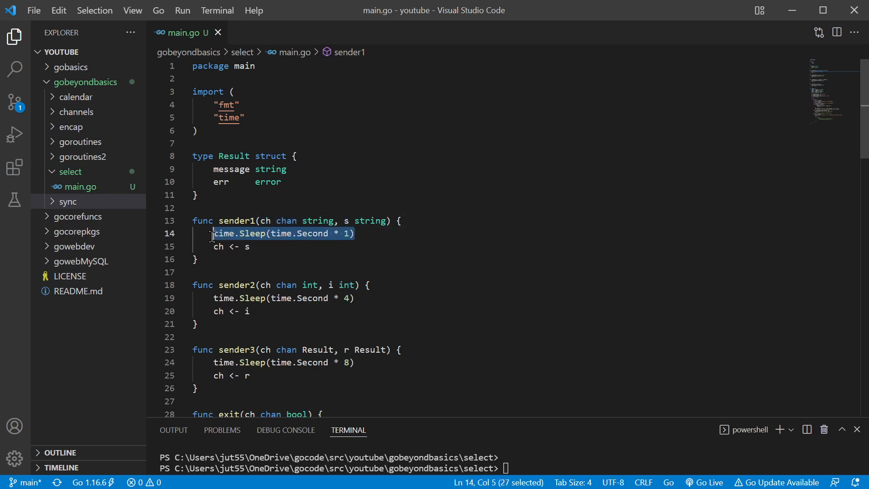
{"action": "left_click", "coordinate": [249, 247]}
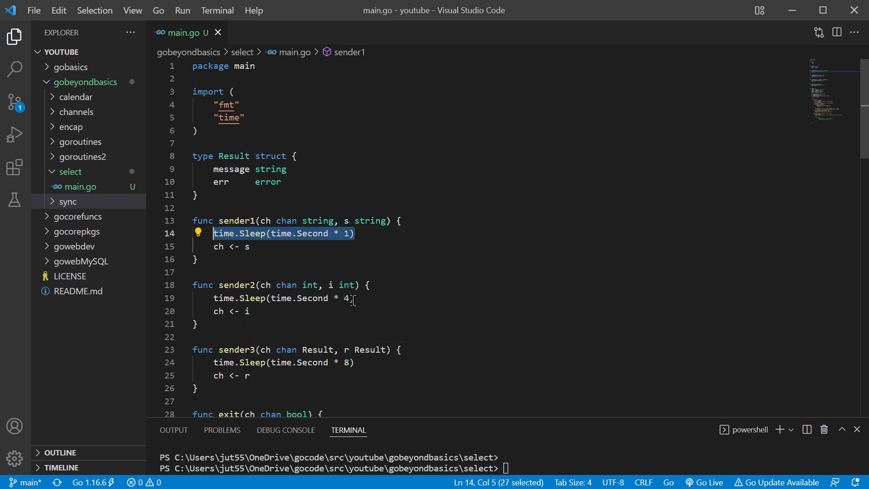
{"action": "mouse_move", "coordinate": [335, 253]}
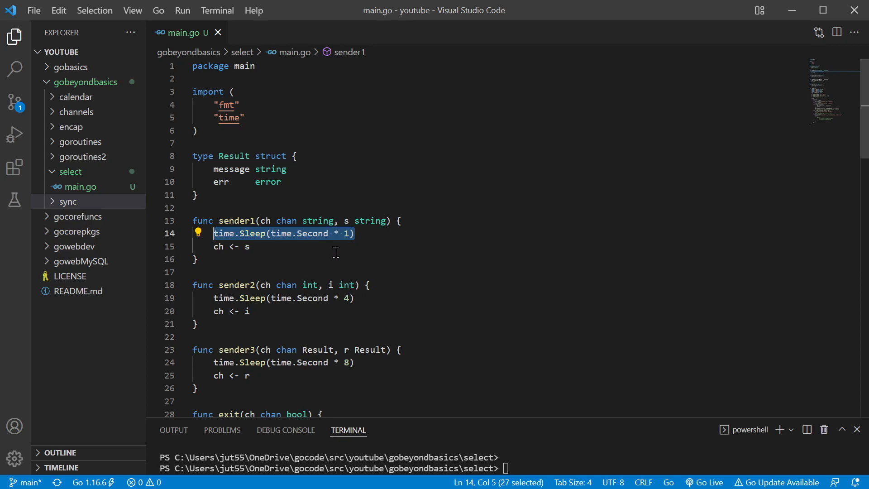
{"action": "mouse_move", "coordinate": [358, 374]}
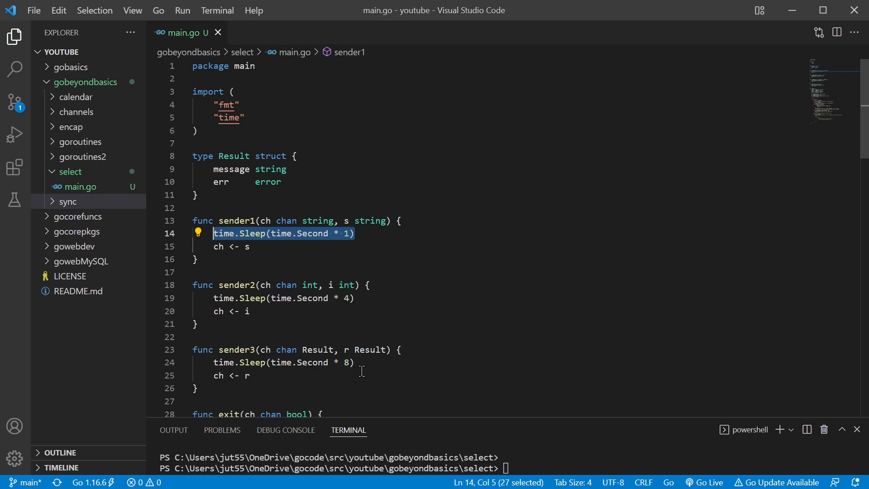
{"action": "left_click", "coordinate": [360, 233]}
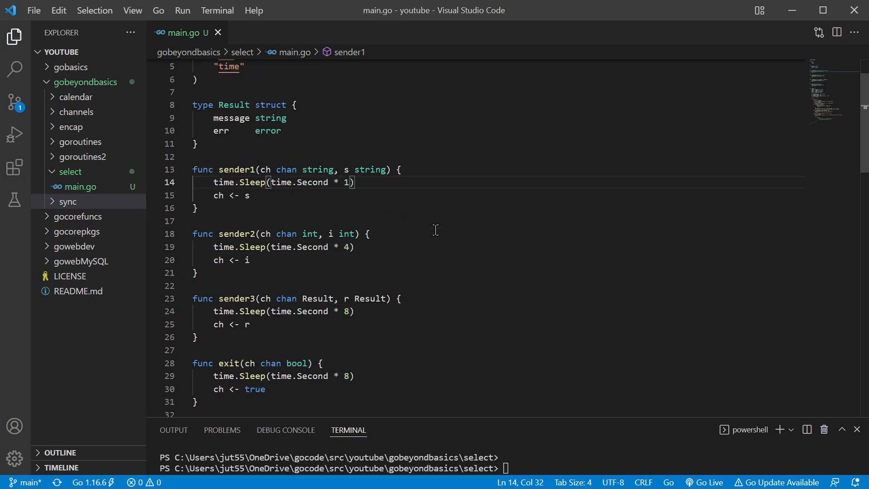
{"action": "scroll", "scroll_direction": "down", "scroll_amount": 3}
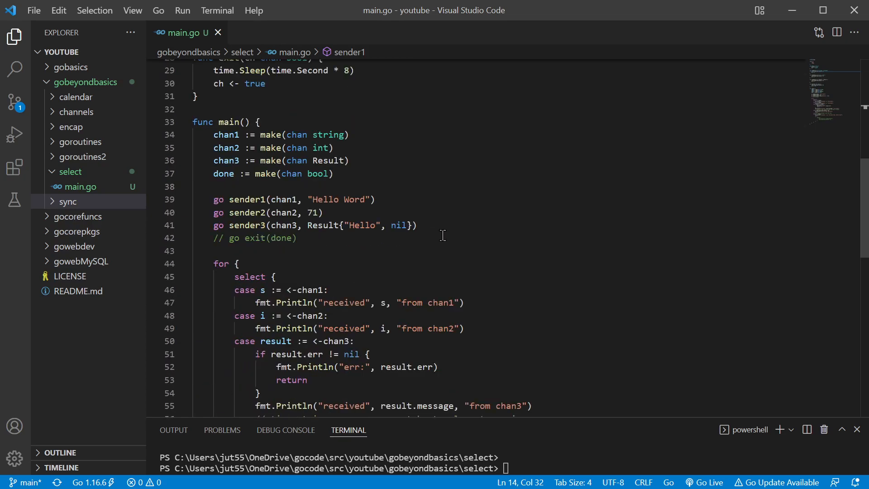
{"action": "scroll", "scroll_direction": "down", "scroll_amount": 3}
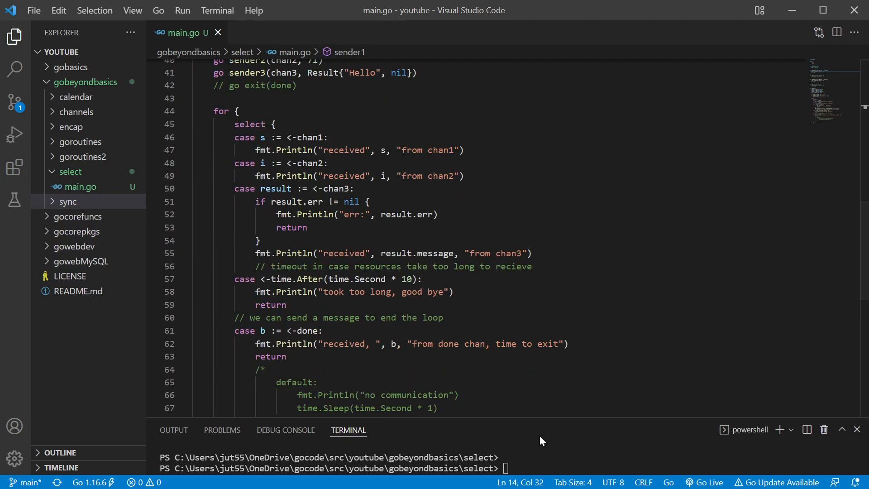
{"action": "mouse_move", "coordinate": [575, 457]}
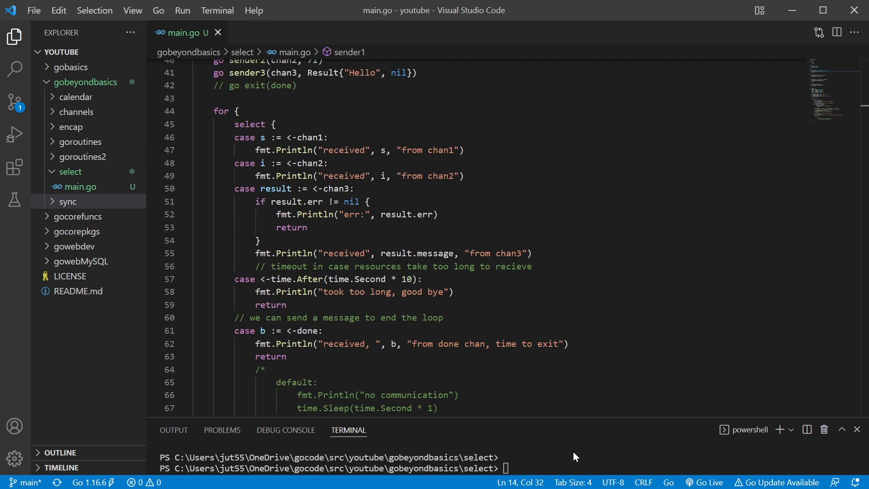
Run go run main.go in the terminal and highlight the chan3 case while the output prints
{"action": "type", "text": "go run m"}
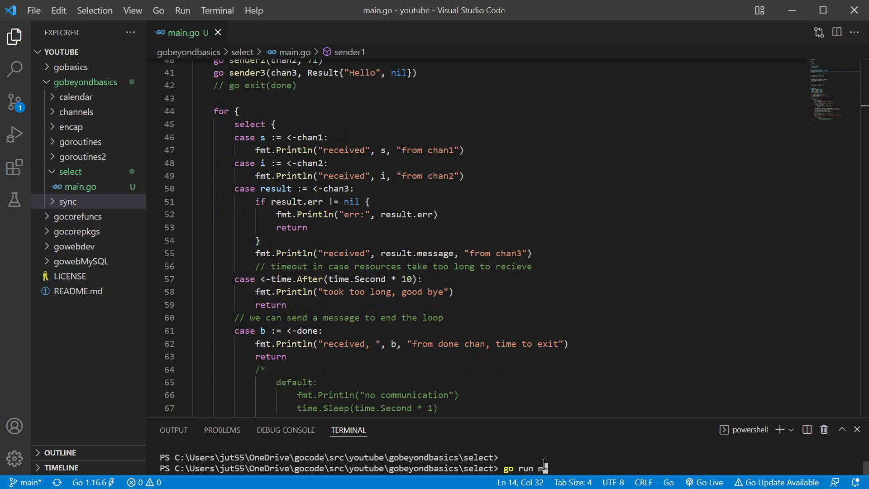
{"action": "type", "text": "main.go"}
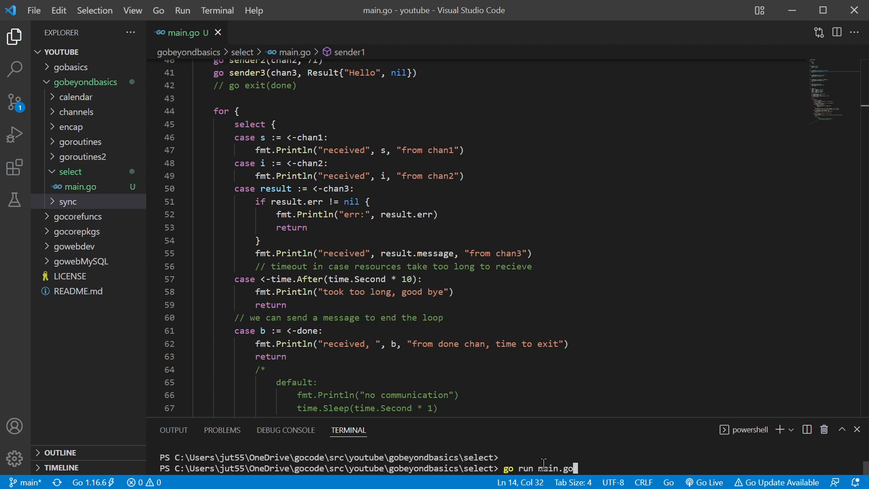
{"action": "key", "text": "Return"}
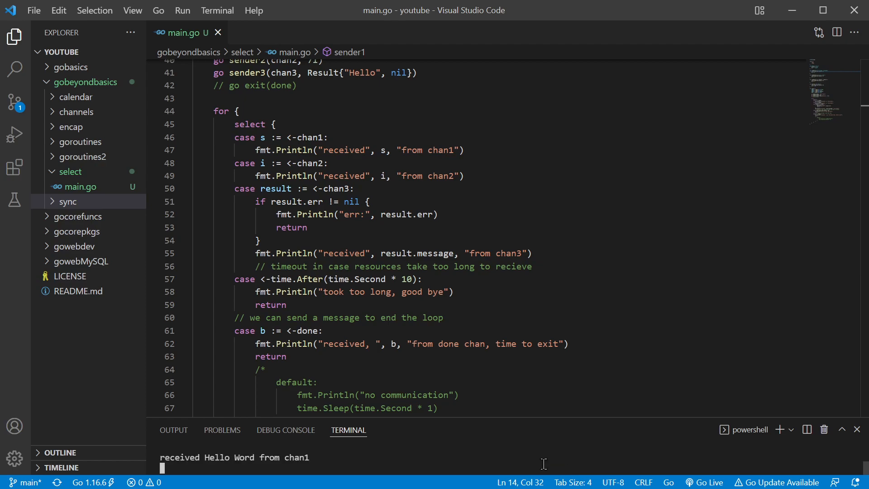
{"action": "mouse_move", "coordinate": [312, 460]}
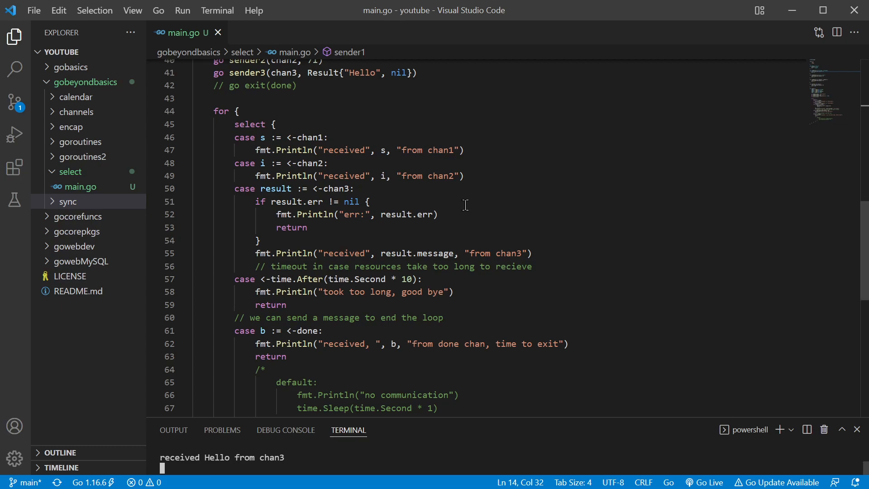
{"action": "scroll", "scroll_direction": "up", "scroll_amount": 3}
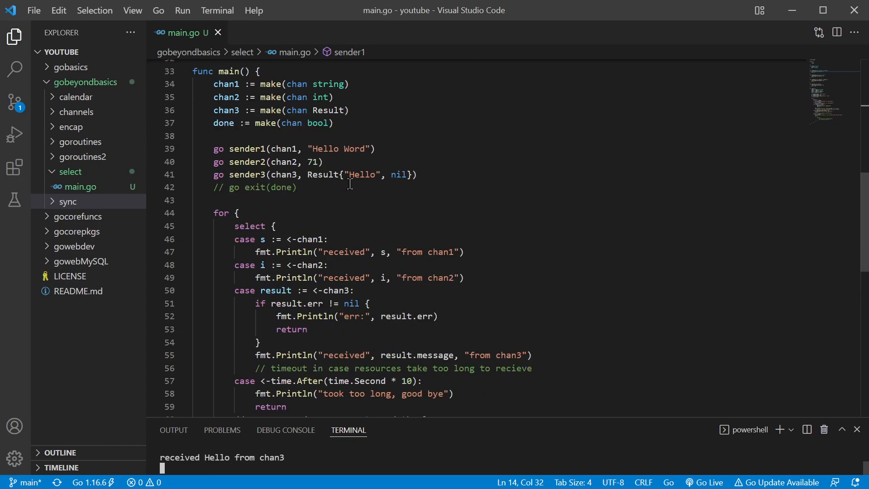
{"action": "double_click", "coordinate": [361, 175]}
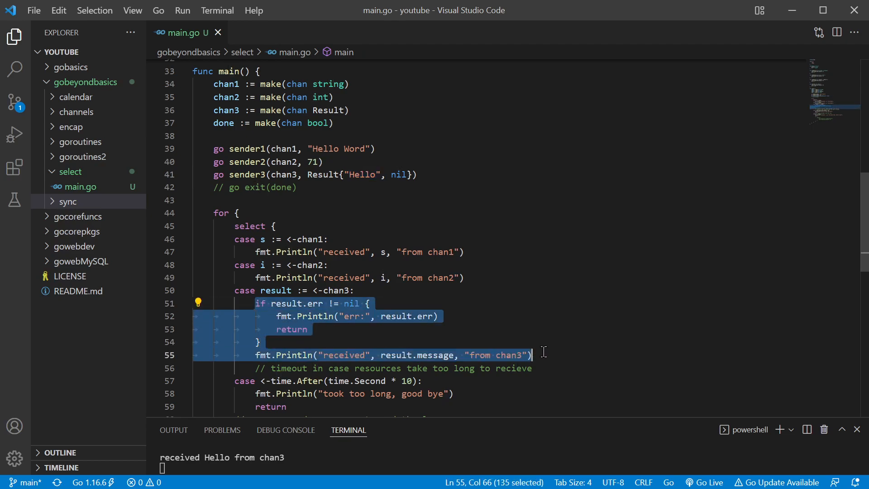
{"action": "mouse_move", "coordinate": [347, 325]}
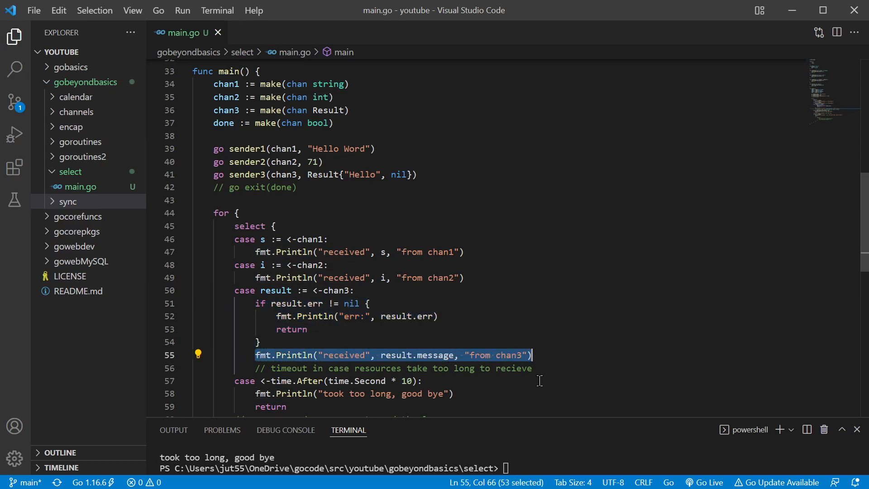
{"action": "mouse_move", "coordinate": [554, 346]}
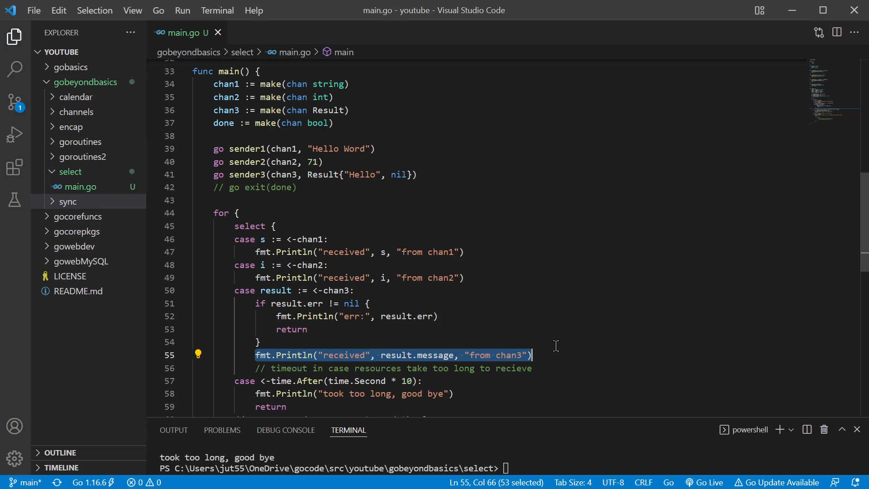
{"action": "mouse_move", "coordinate": [421, 304]}
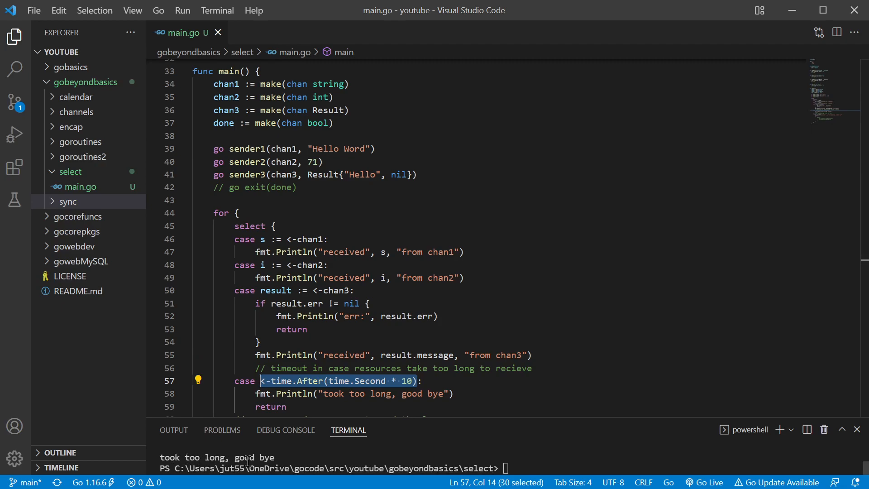
{"action": "mouse_move", "coordinate": [509, 307]}
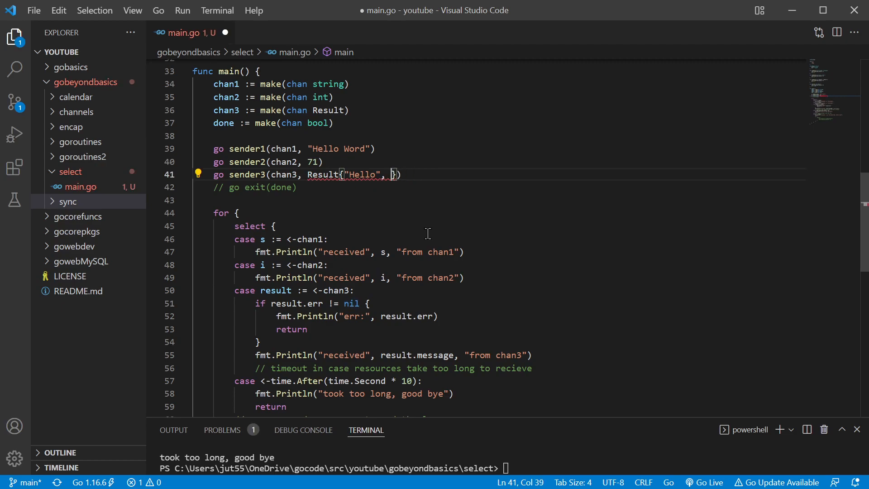
Make sender3's Result carry errors.New("something went wrong") and inspect the error branch's return
{"action": "type", "text": "errors.New(\"something went wrong"}
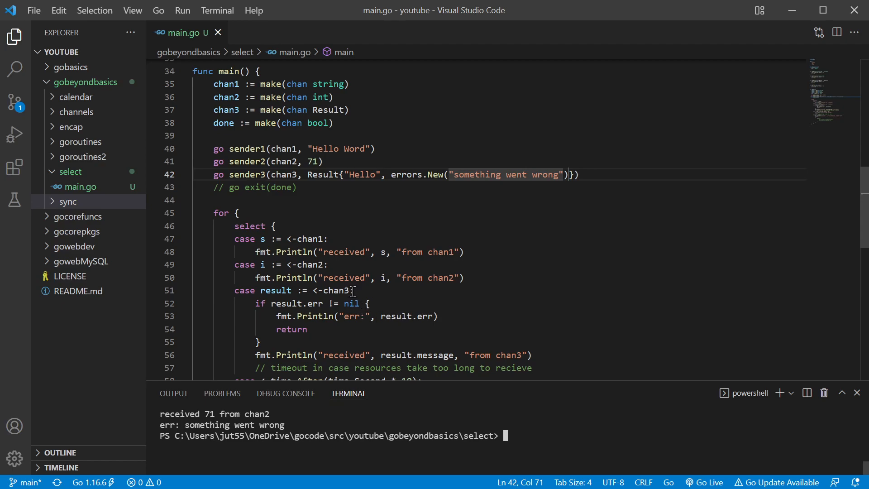
{"action": "double_click", "coordinate": [332, 290]}
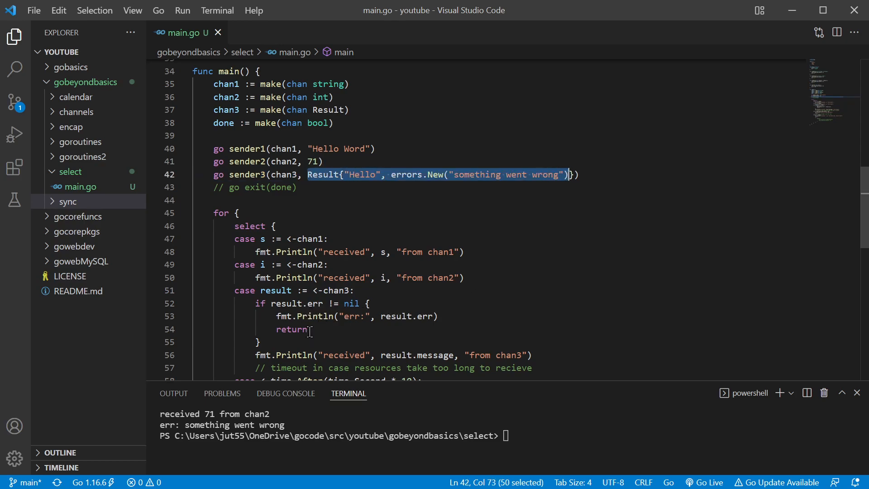
{"action": "mouse_move", "coordinate": [508, 169]}
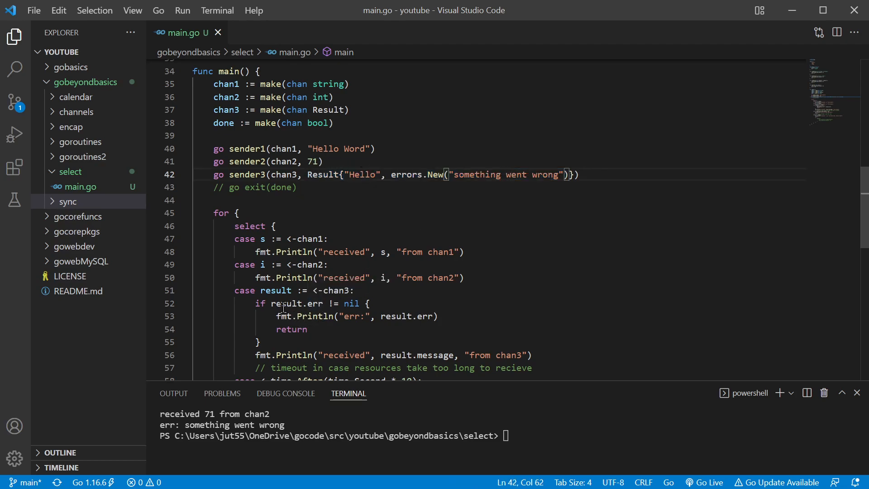
{"action": "double_click", "coordinate": [297, 303]}
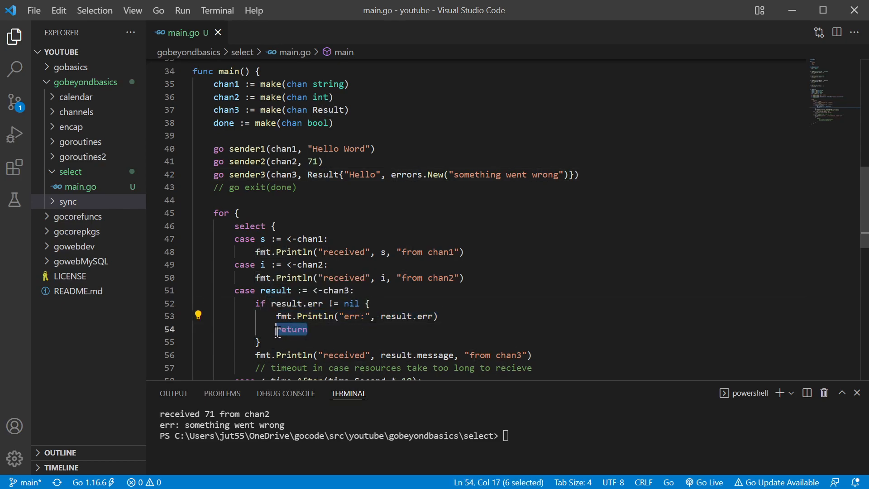
{"action": "mouse_move", "coordinate": [269, 278]}
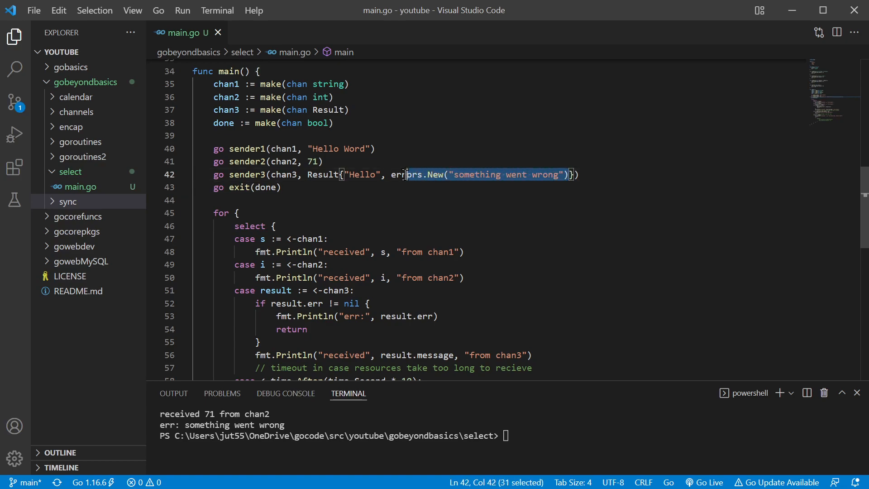
Replace the error with nil in Result{"Hello", nil}, uncomment go exit(done), and review the exit function sending true
{"action": "type", "text": "nil"}
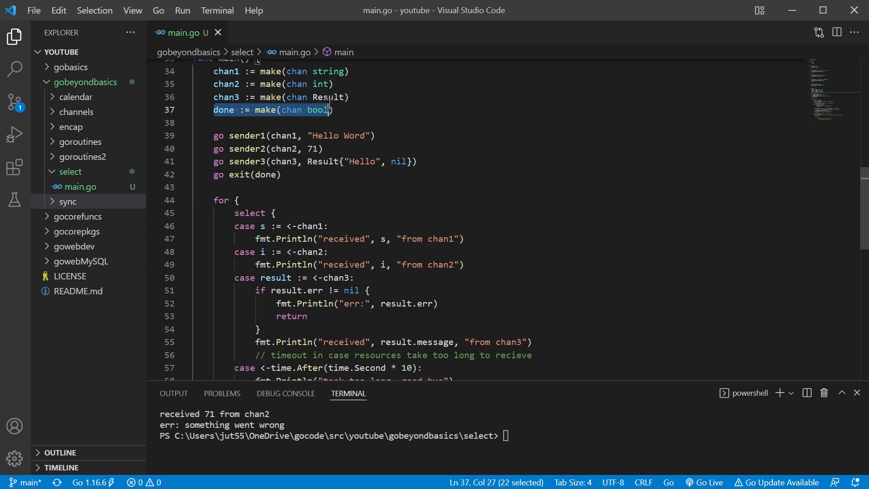
{"action": "left_click", "coordinate": [283, 174]}
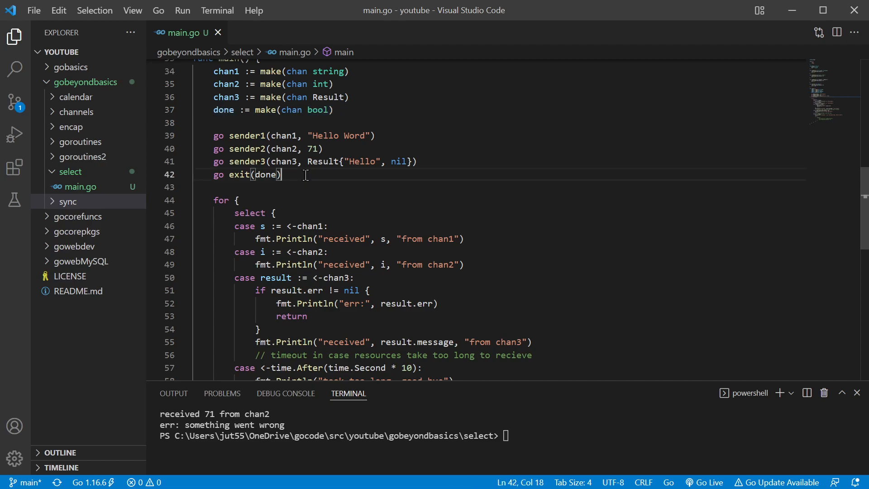
{"action": "scroll", "scroll_direction": "up", "scroll_amount": 3}
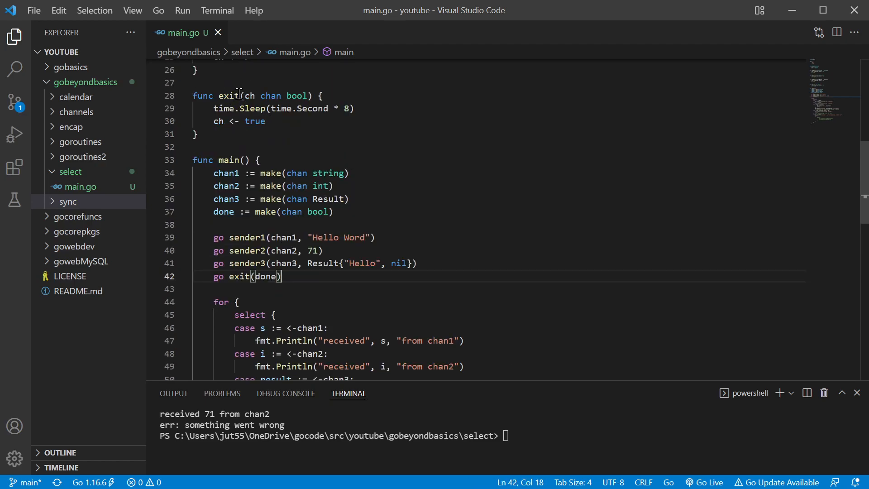
{"action": "mouse_move", "coordinate": [227, 280]}
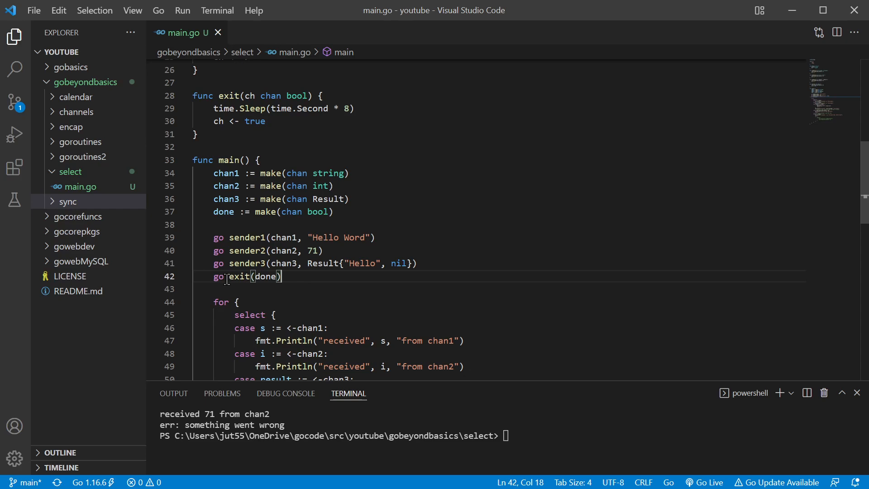
{"action": "double_click", "coordinate": [239, 277]}
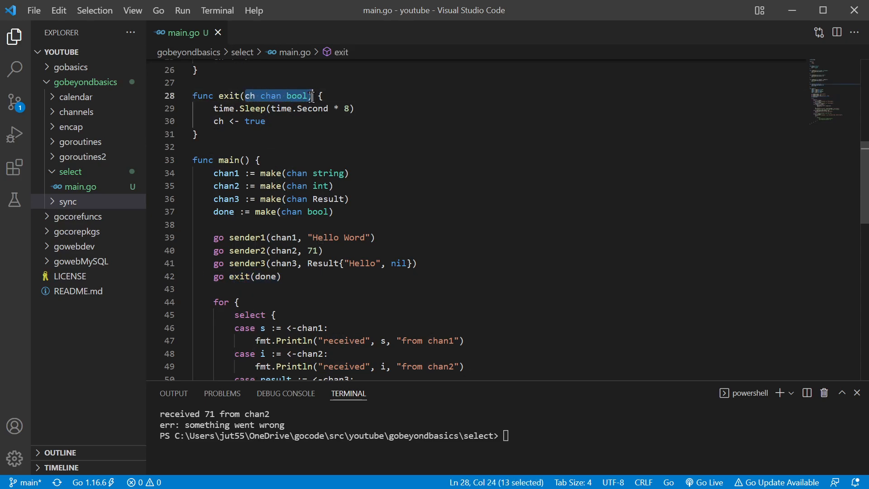
{"action": "double_click", "coordinate": [254, 122]}
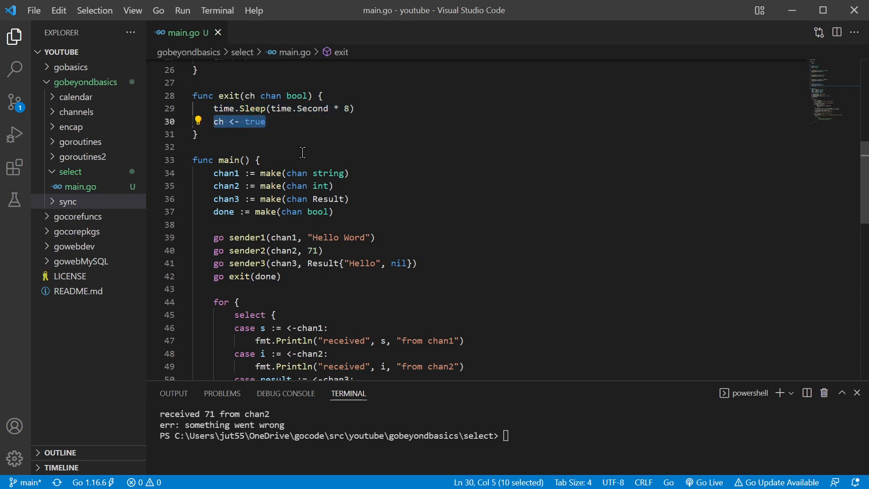
{"action": "scroll", "scroll_direction": "down", "scroll_amount": 3}
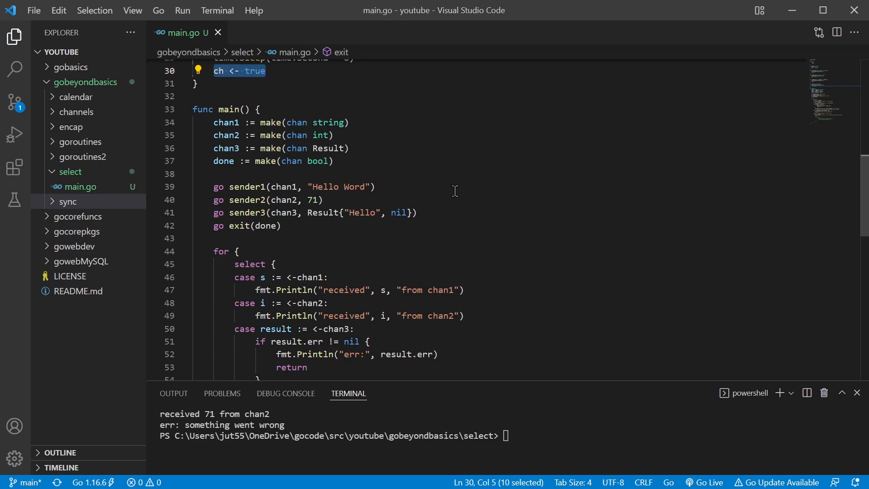
{"action": "scroll", "scroll_direction": "down", "scroll_amount": 3}
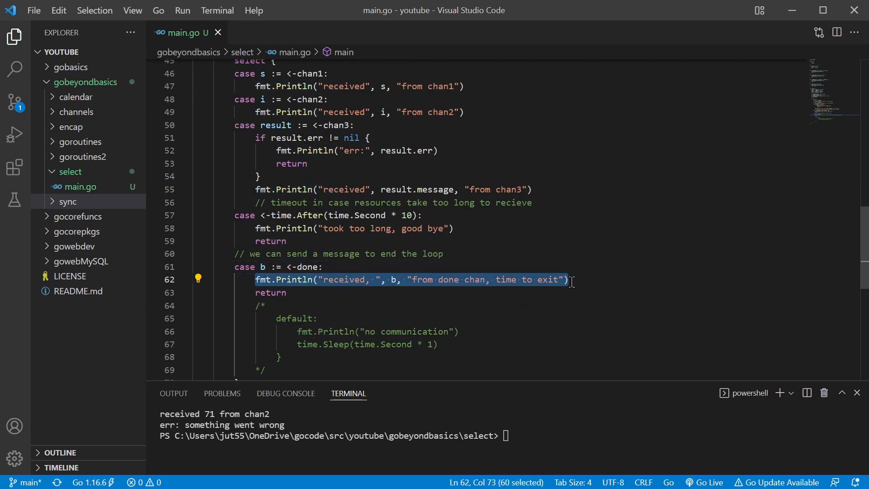
{"action": "mouse_move", "coordinate": [332, 300]}
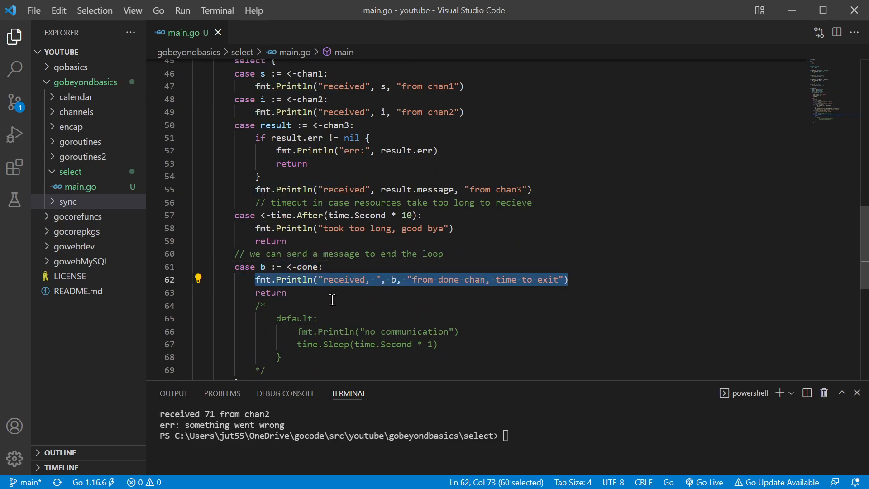
{"action": "left_click", "coordinate": [402, 292]}
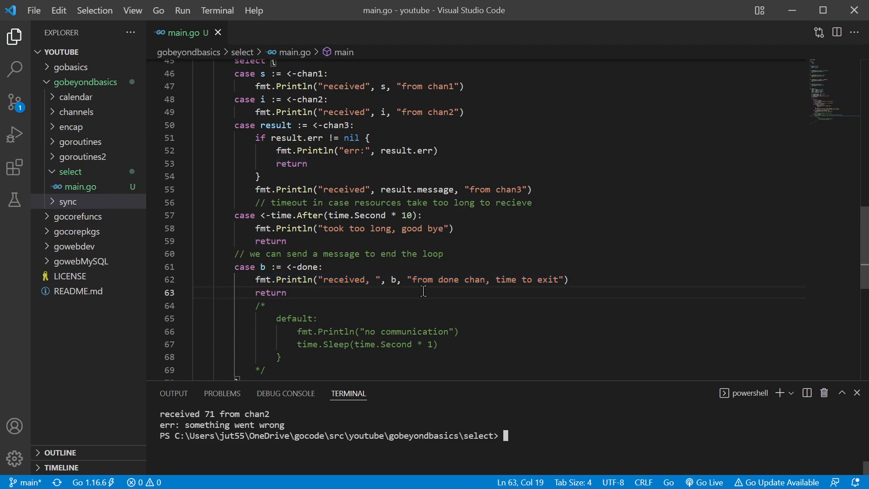
Run go run main.go to print all three channel messages and the done-channel exit line
{"action": "type", "text": "go run main.go"}
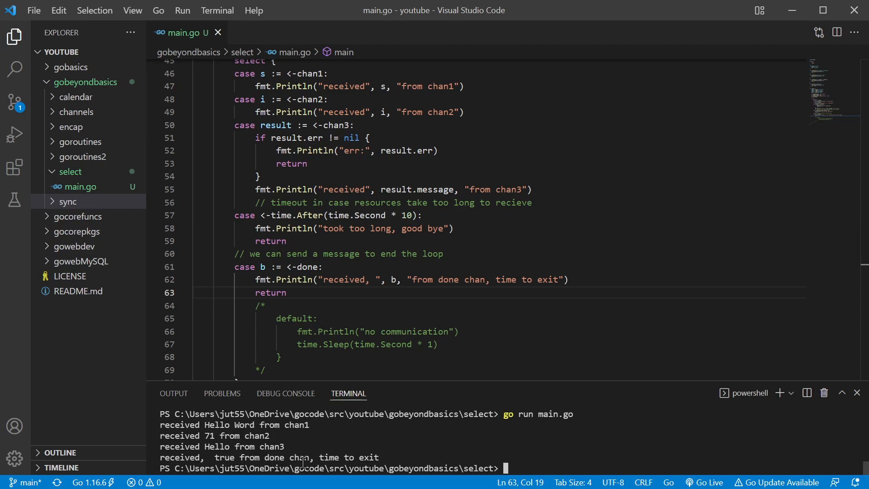
{"action": "mouse_move", "coordinate": [410, 262]}
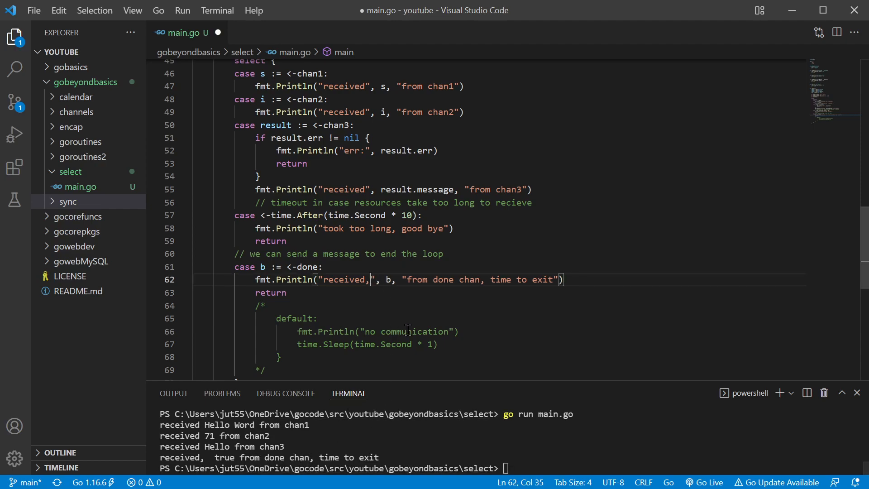
{"action": "mouse_move", "coordinate": [397, 267]}
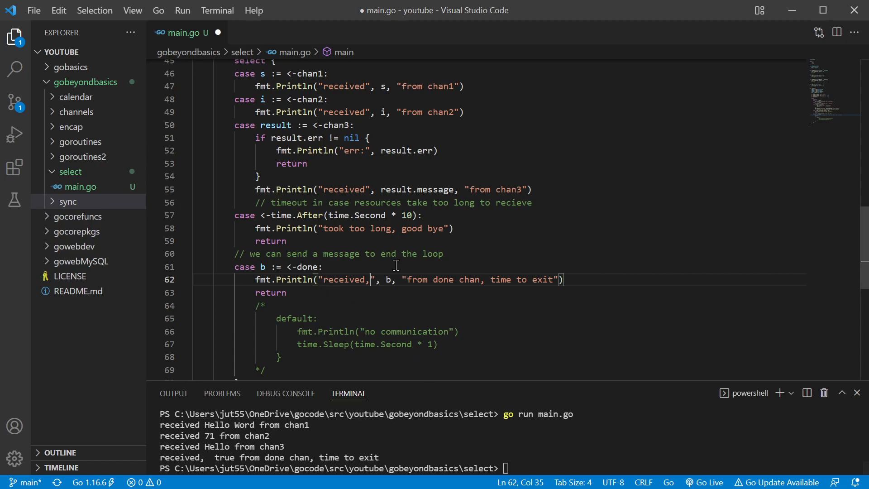
Wrap the time.After timeout case in a /* */ block comment, indent it and save
{"action": "left_click", "coordinate": [443, 254]}
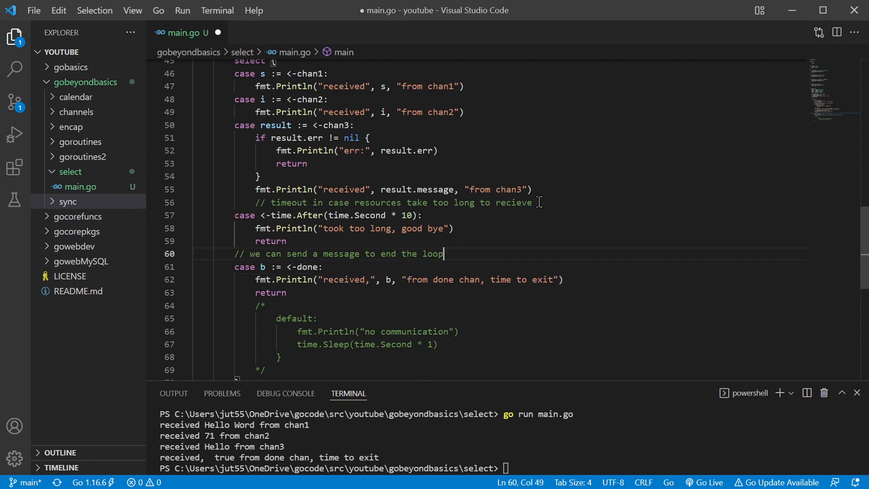
{"action": "key", "text": "Enter"}
{"action": "type", "text": "*/"}
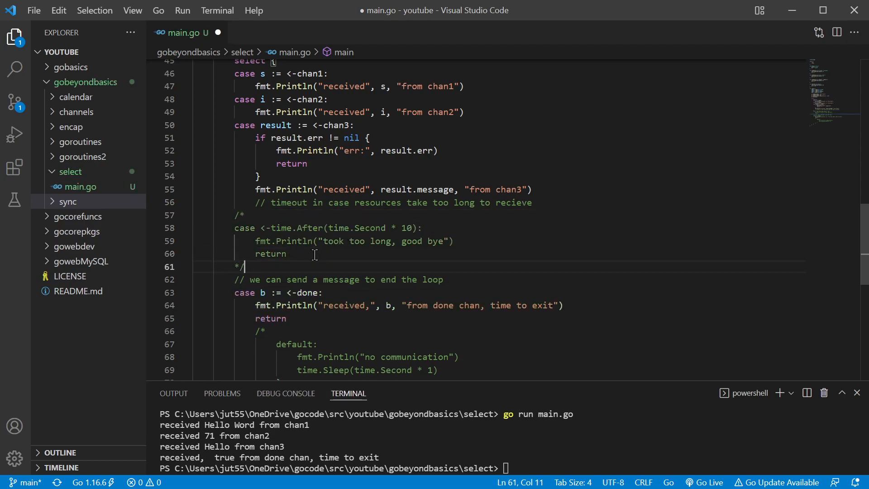
{"action": "key", "text": "ctrl+s"}
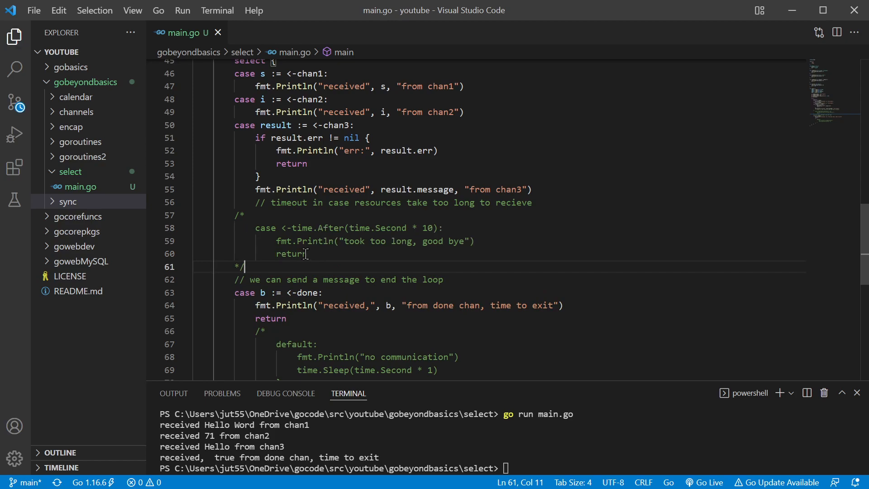
{"action": "scroll", "scroll_direction": "up", "scroll_amount": 3}
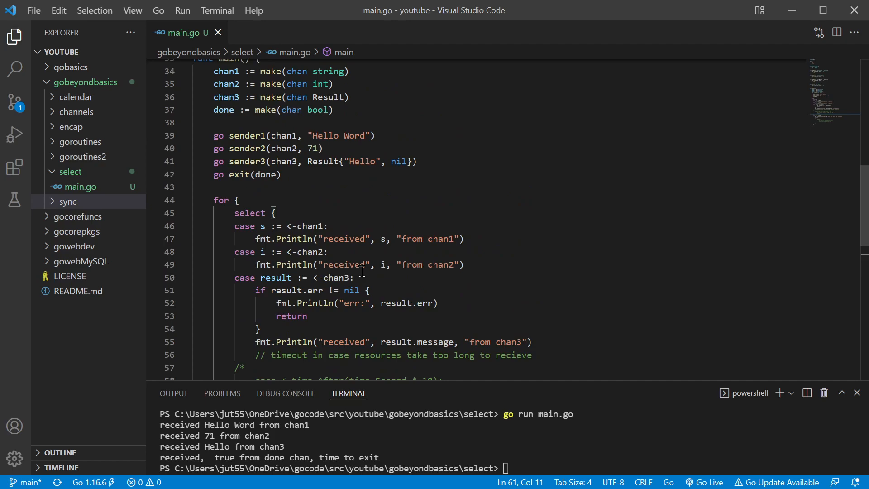
Comment out the go sender1/2/3 and go exit launches with /* */, run main.go and highlight the resulting deadlock error
{"action": "left_click", "coordinate": [270, 123]}
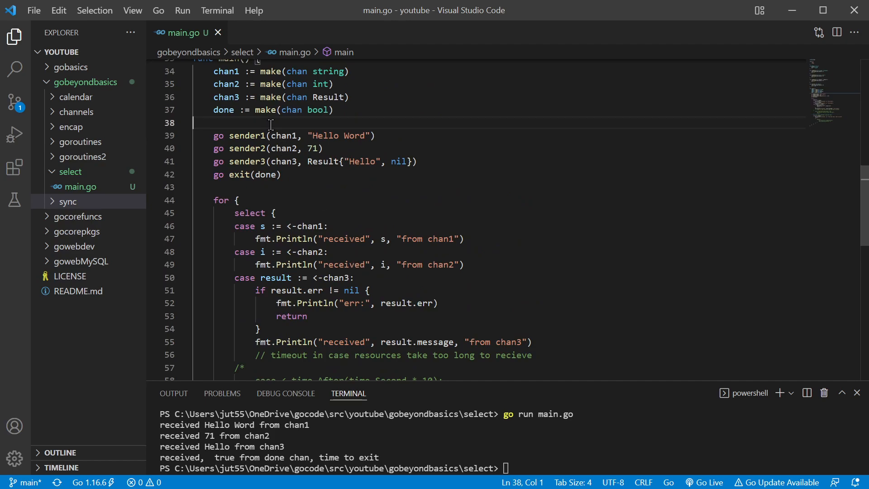
{"action": "type", "text": "/"}
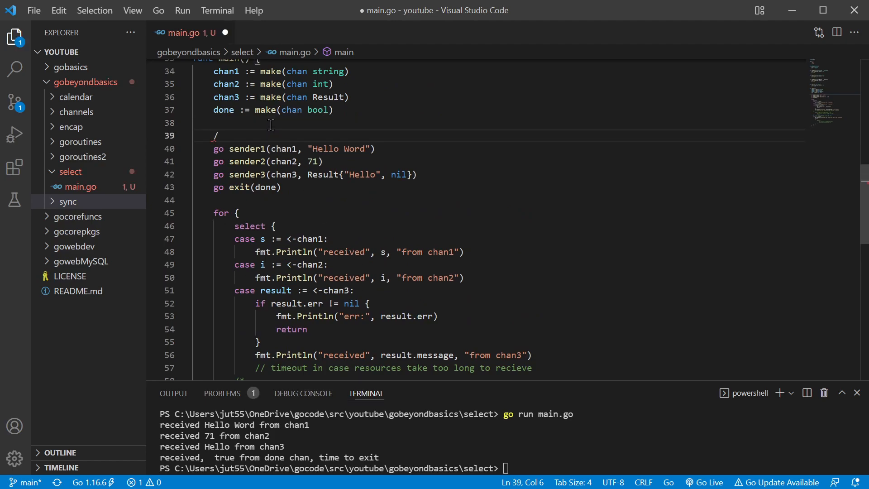
{"action": "type", "text": "*"}
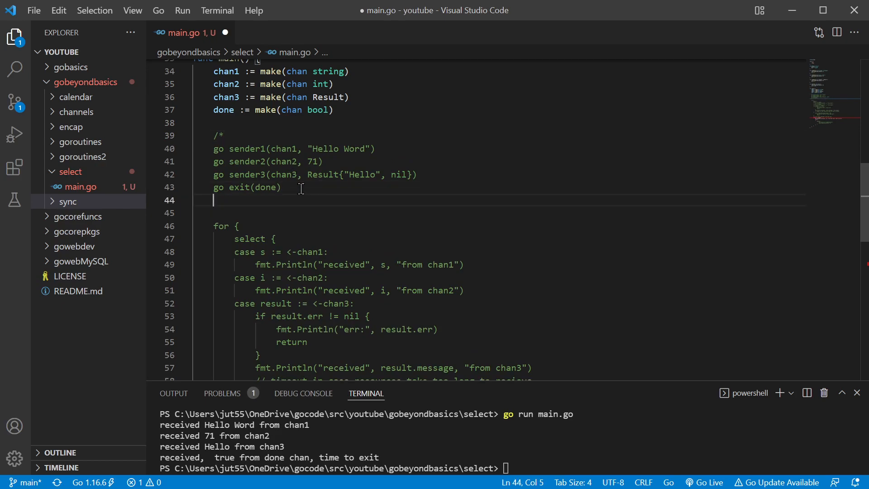
{"action": "type", "text": "*/"}
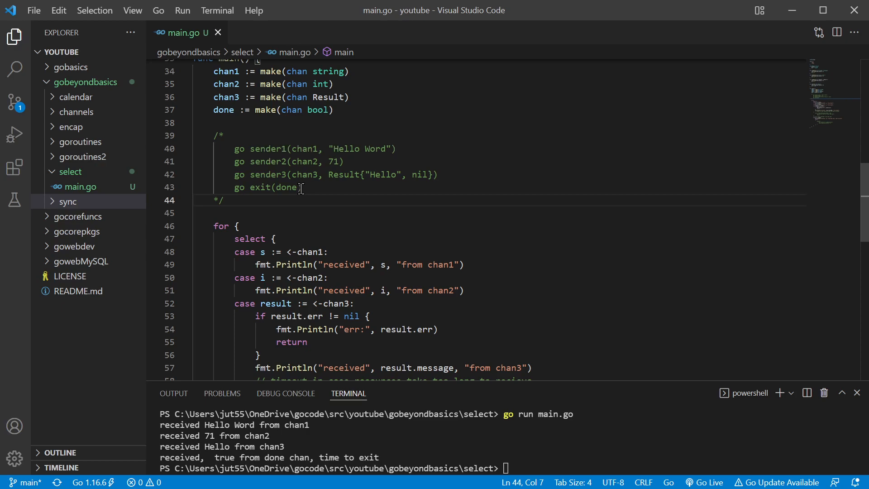
{"action": "type", "text": "go run main.go"}
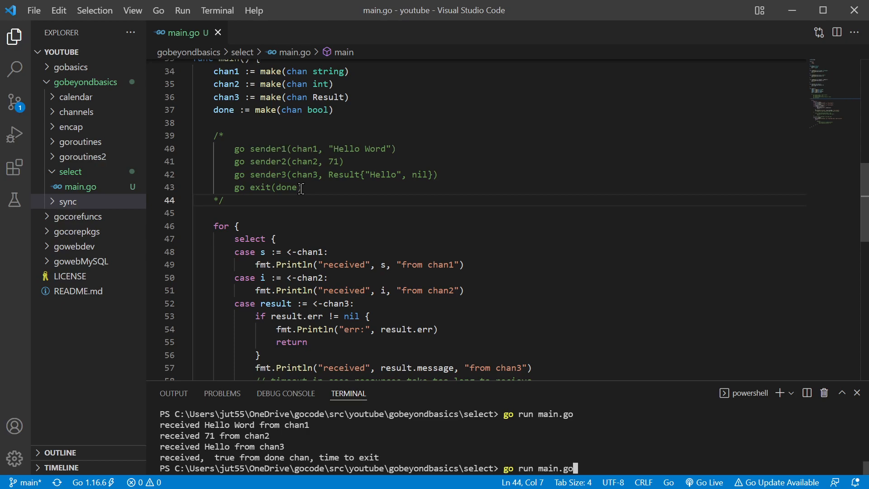
{"action": "key", "text": "Return"}
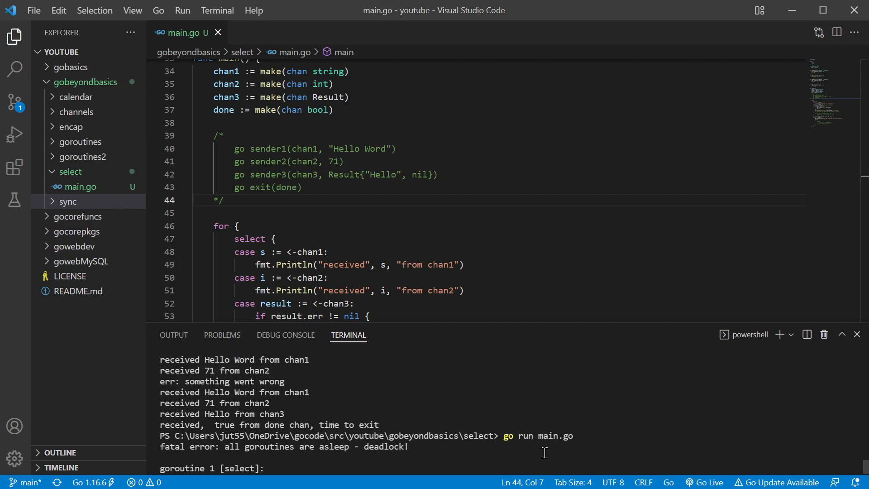
{"action": "double_click", "coordinate": [387, 447]}
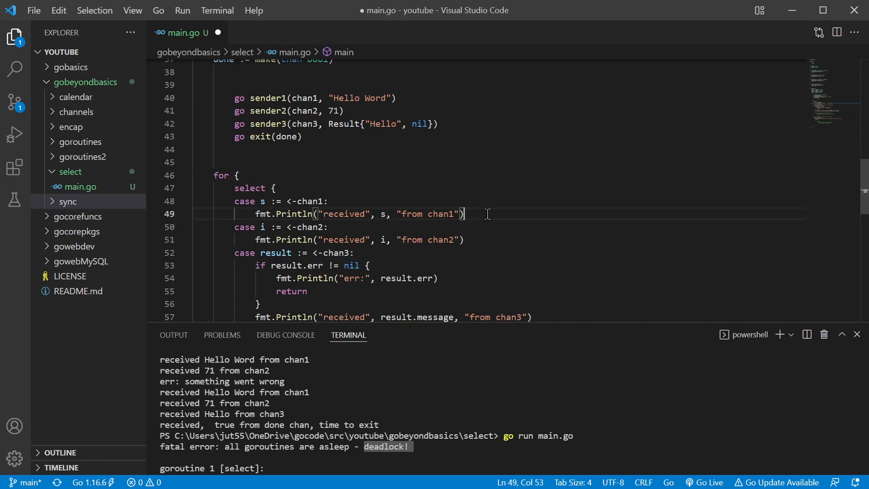
Add time.Sleep(time.Second * 30) under the chan1 Println and point out the chan1 receive case
{"action": "type", "text": "sle"}
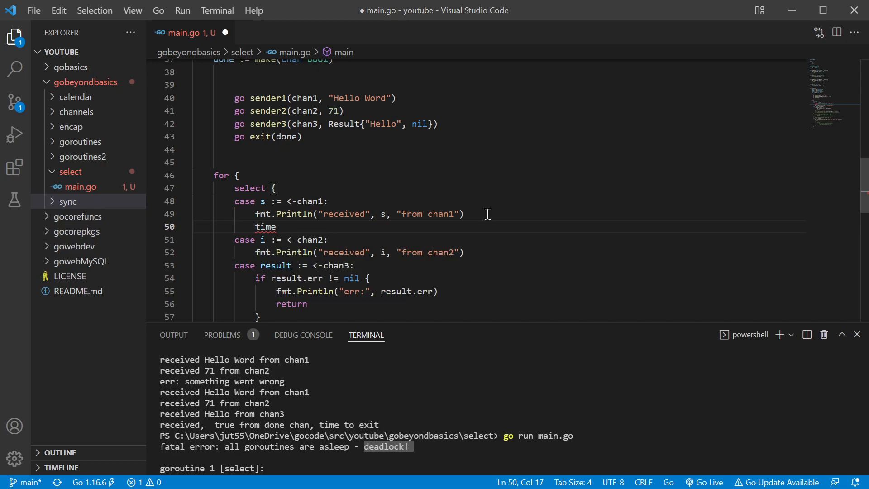
{"action": "type", "text": ".sle"}
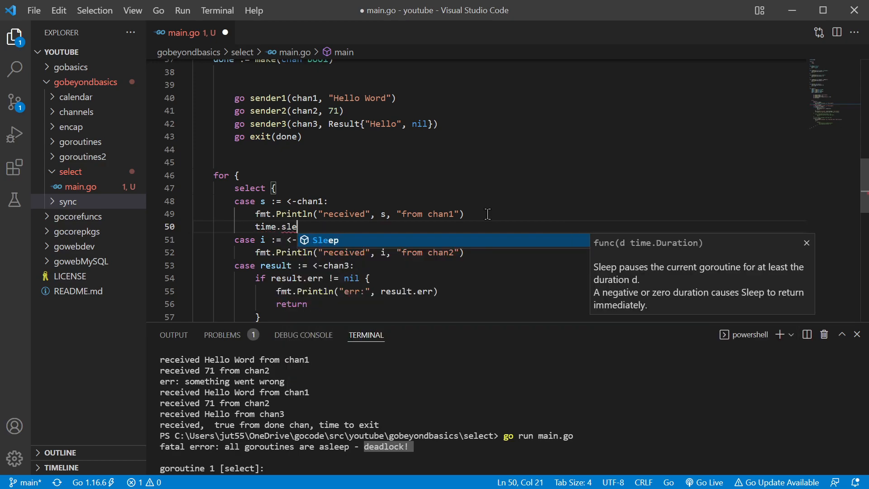
{"action": "type", "text": "Sleep(t"}
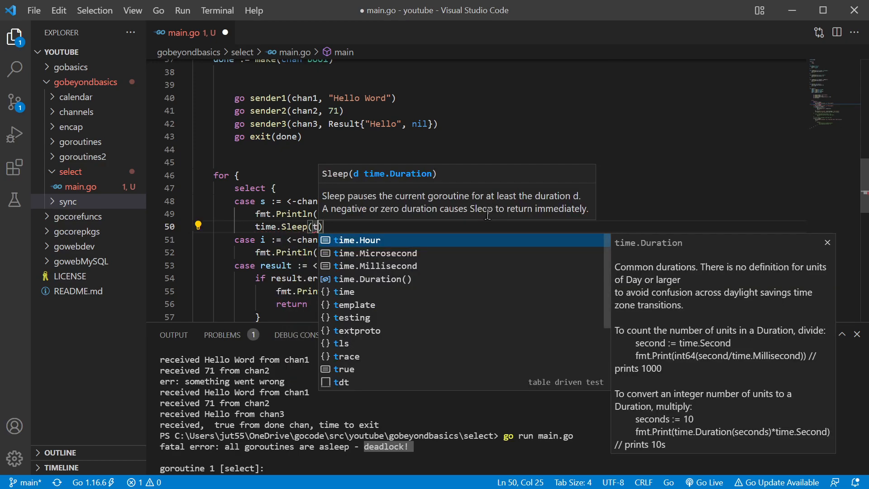
{"action": "type", "text": "ime.se"}
{"action": "type", "text": "go run main.go"}
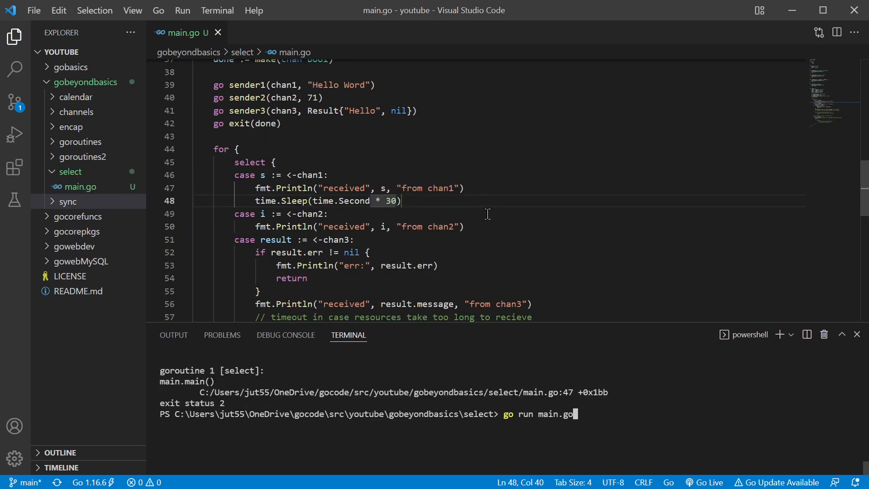
{"action": "mouse_move", "coordinate": [277, 177]}
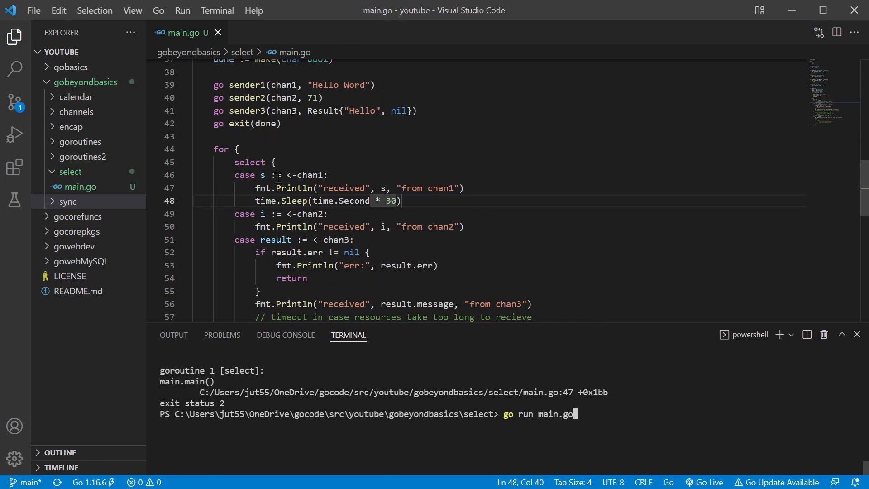
{"action": "mouse_move", "coordinate": [306, 175]}
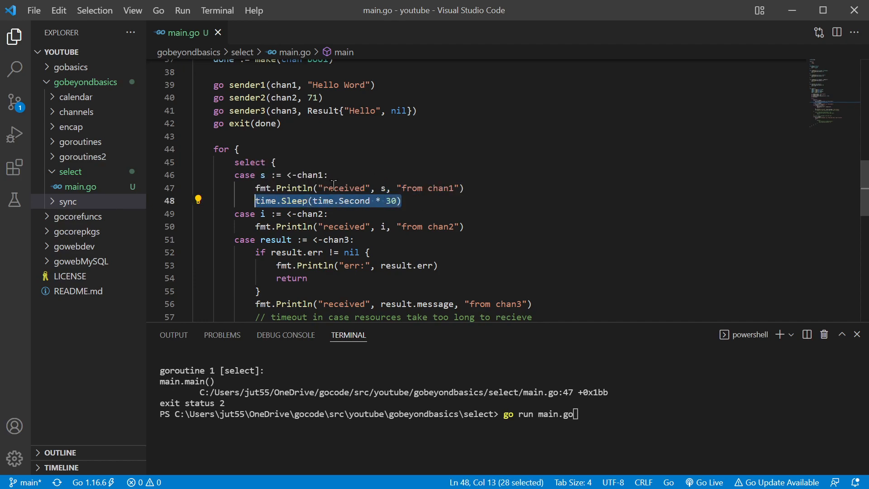
{"action": "left_click", "coordinate": [239, 175]}
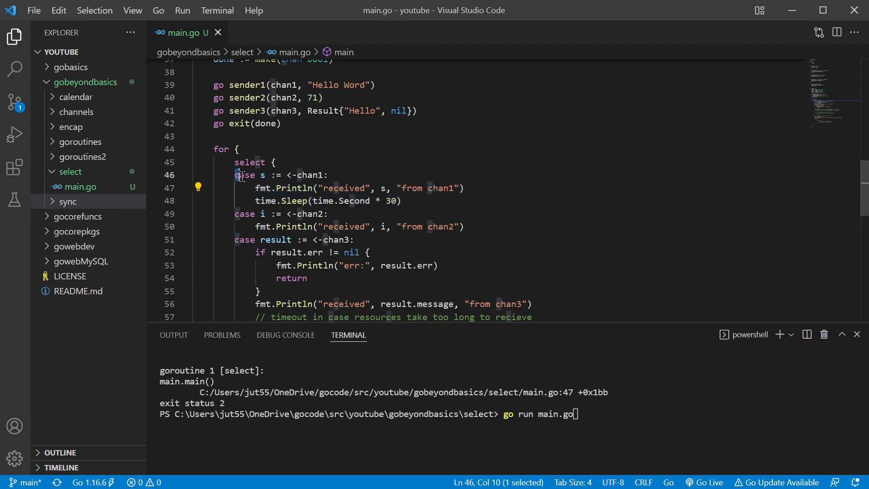
{"action": "left_click", "coordinate": [404, 201]}
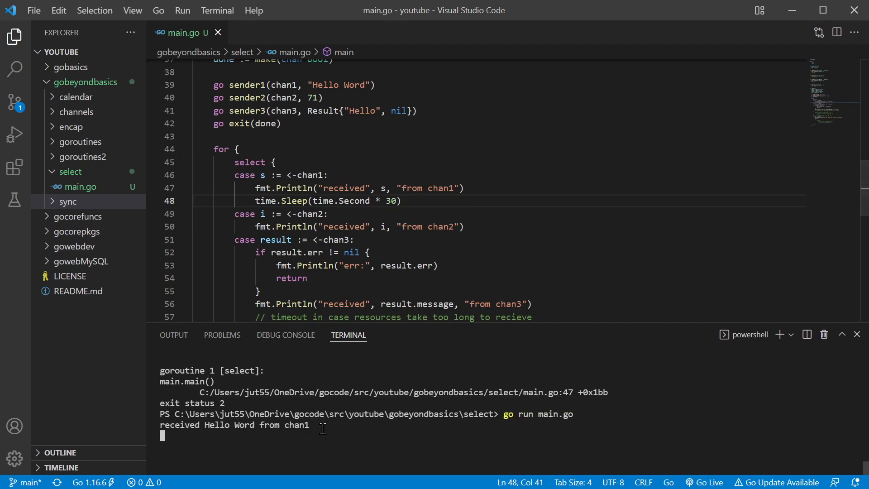
{"action": "mouse_move", "coordinate": [207, 429]}
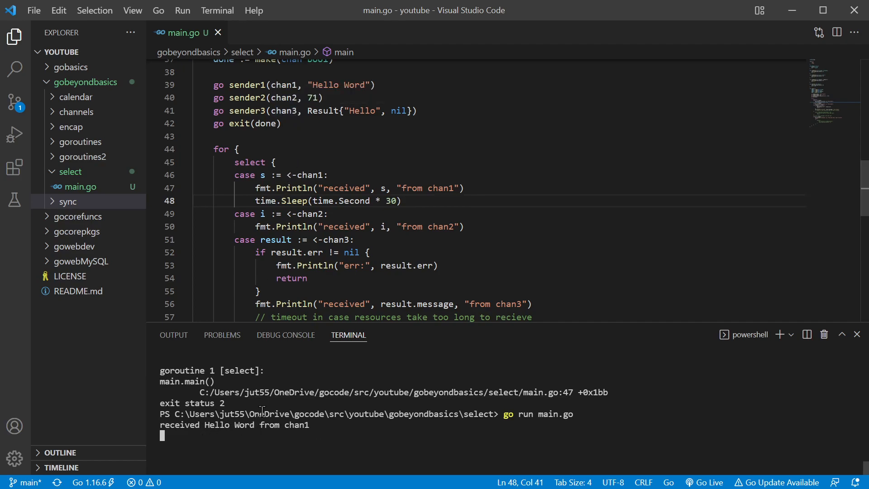
{"action": "mouse_move", "coordinate": [261, 392]}
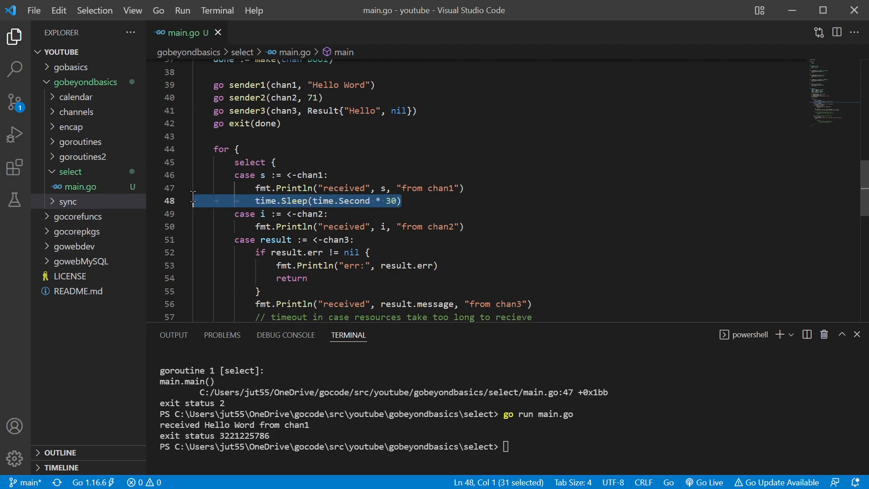
Delete the 30-second sleep line, uncomment the default case printing 'no communication', and save
{"action": "key", "text": "Delete"}
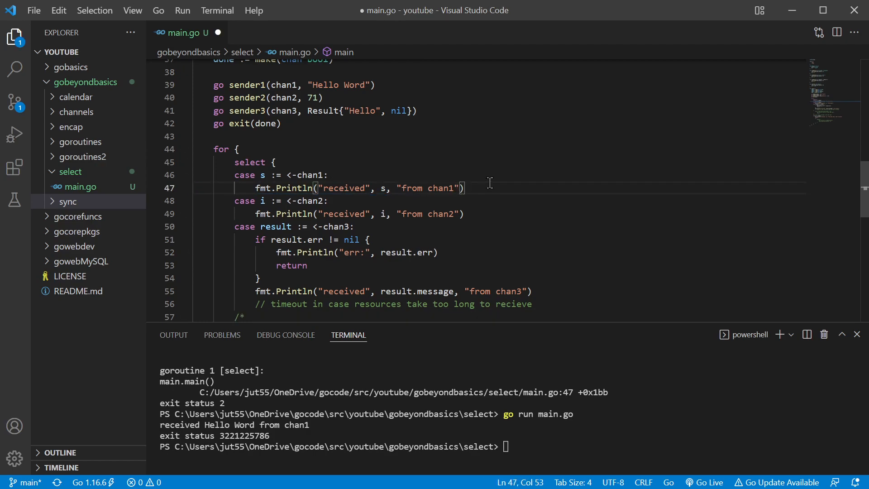
{"action": "key", "text": "ctrl+s"}
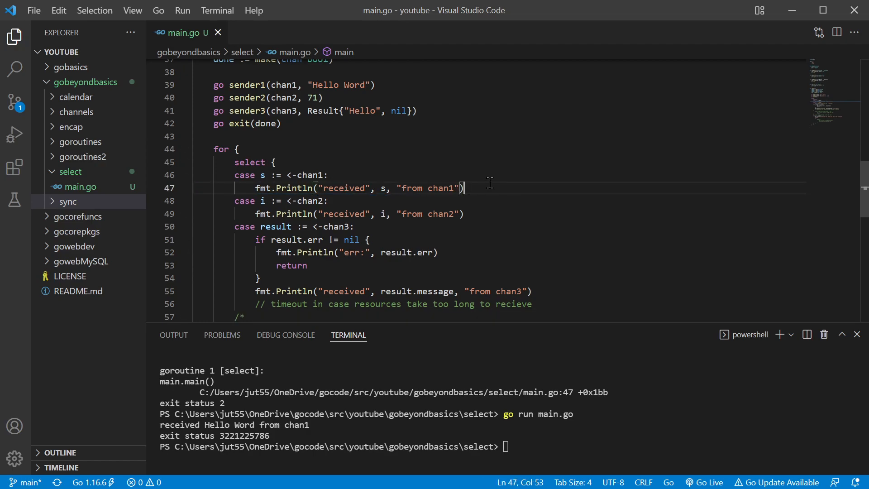
{"action": "scroll", "scroll_direction": "down", "scroll_amount": 3}
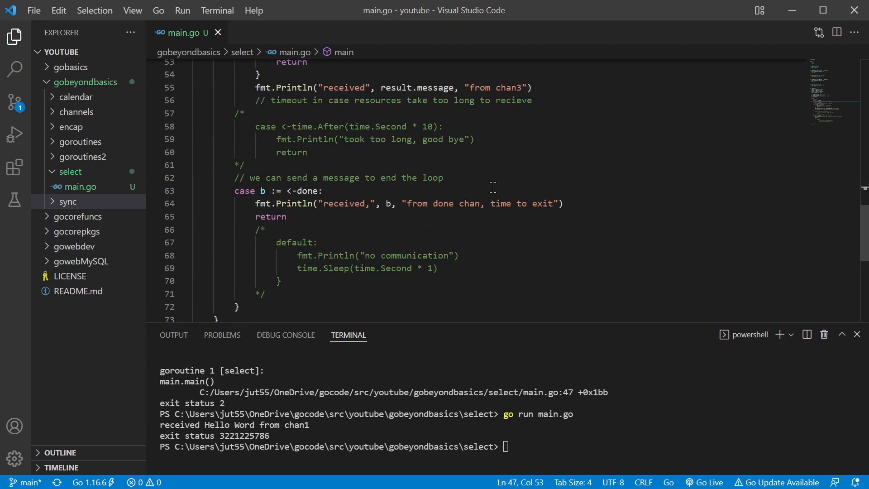
{"action": "mouse_move", "coordinate": [395, 141]}
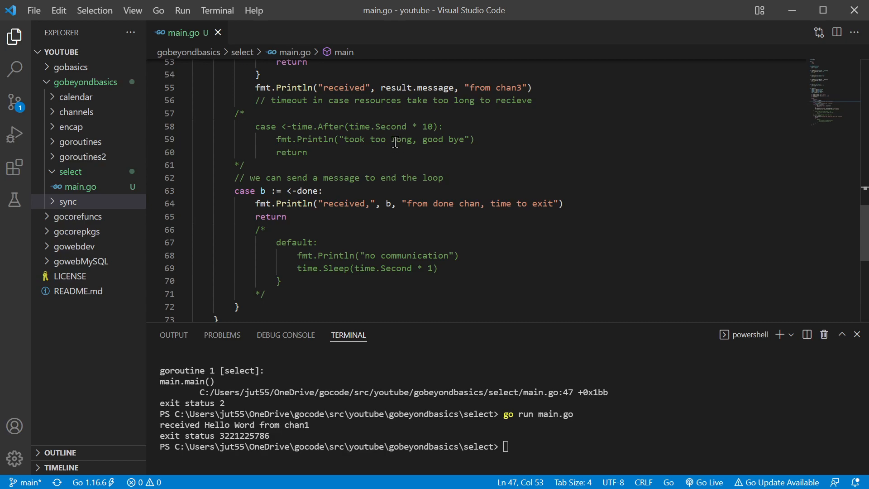
{"action": "left_click", "coordinate": [291, 284]}
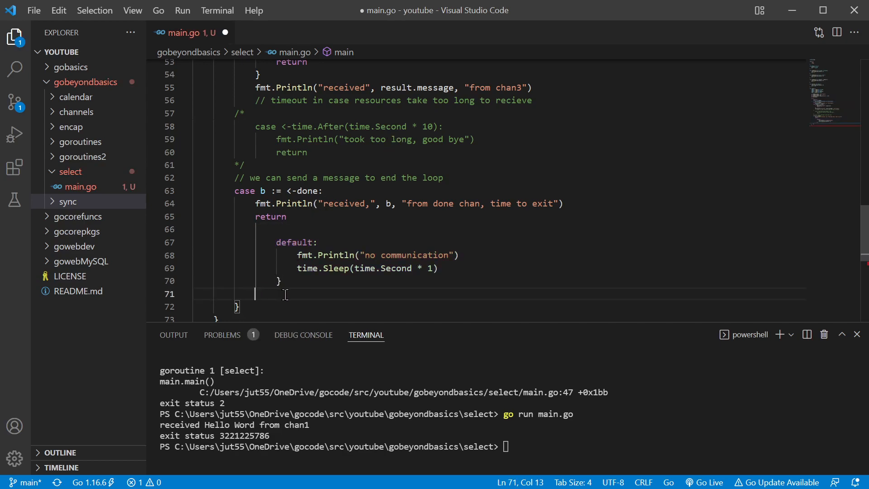
{"action": "key", "text": "ctrl+s"}
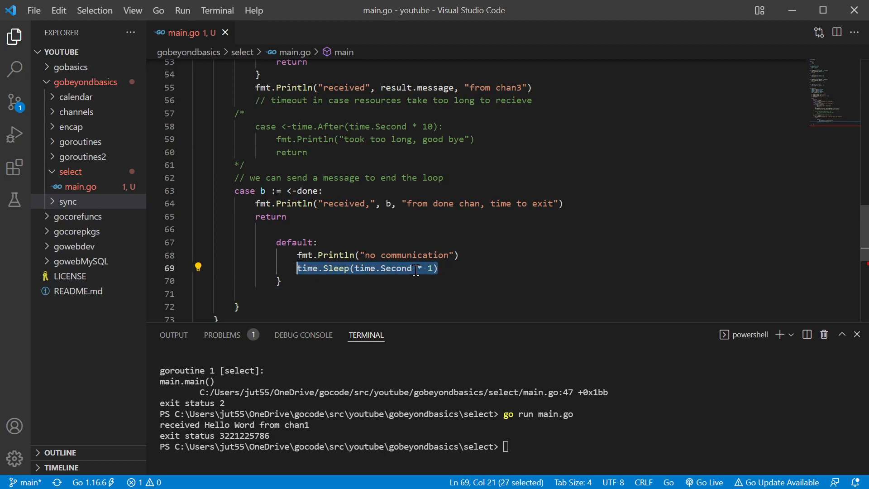
{"action": "mouse_move", "coordinate": [455, 256]}
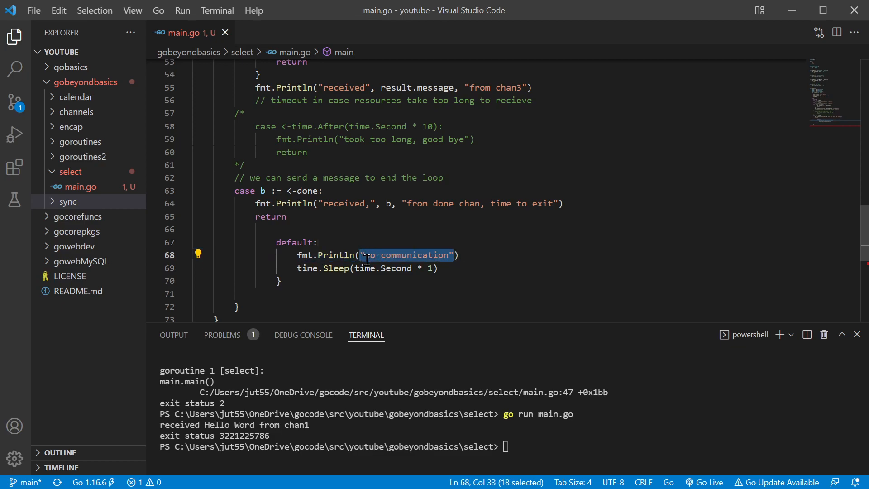
{"action": "left_click", "coordinate": [467, 275]}
{"action": "type", "text": "go run main.go"}
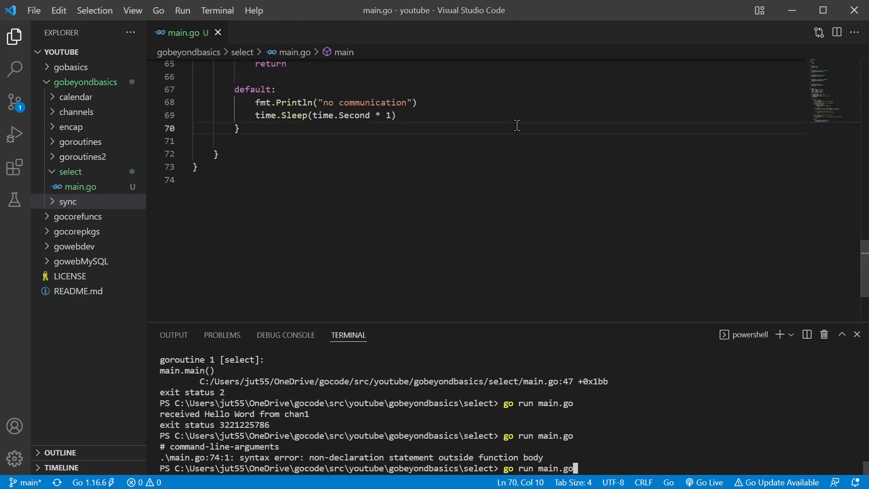
Run main.go again, printing repeated 'no communication' lines, and scroll through the exit goroutine and returns
{"action": "key", "text": "Return"}
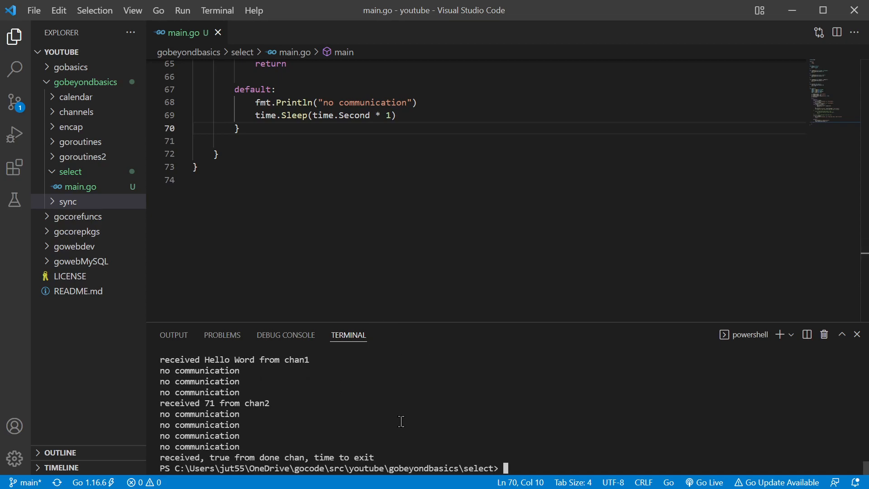
{"action": "scroll", "scroll_direction": "up", "scroll_amount": 3}
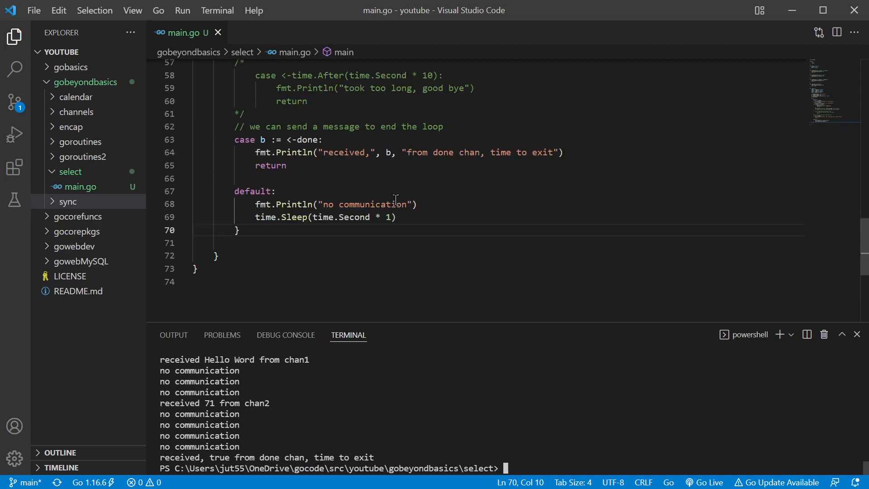
{"action": "scroll", "scroll_direction": "up", "scroll_amount": 3}
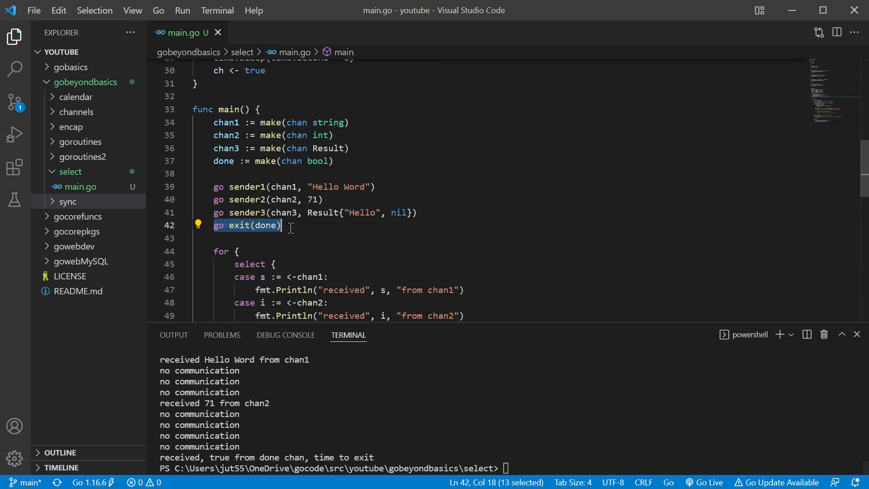
{"action": "scroll", "scroll_direction": "down", "scroll_amount": 3}
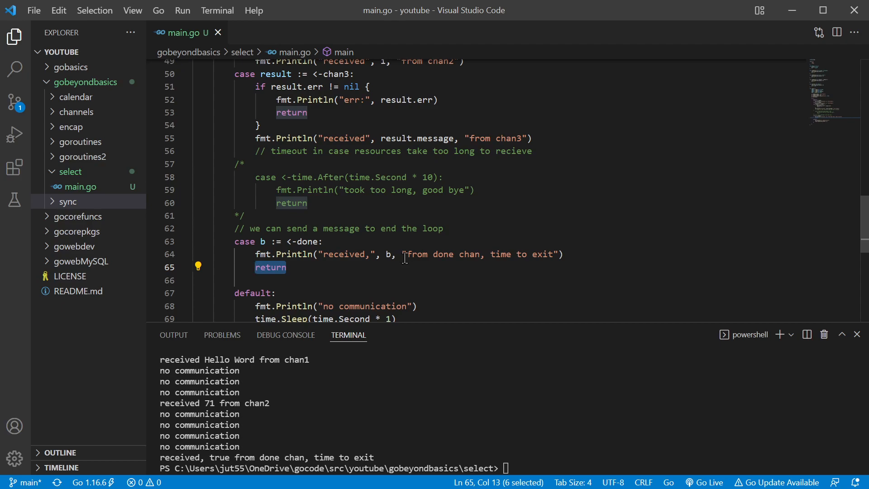
{"action": "scroll", "scroll_direction": "up", "scroll_amount": 3}
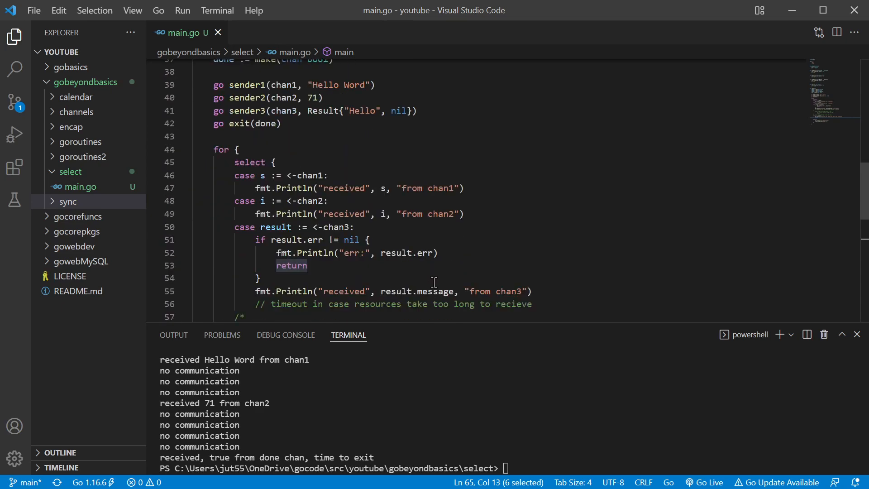
{"action": "scroll", "scroll_direction": "down", "scroll_amount": 3}
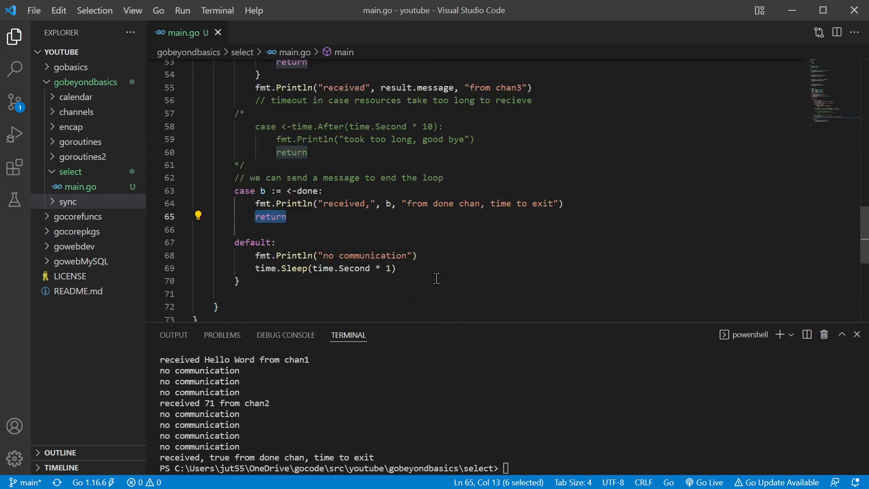